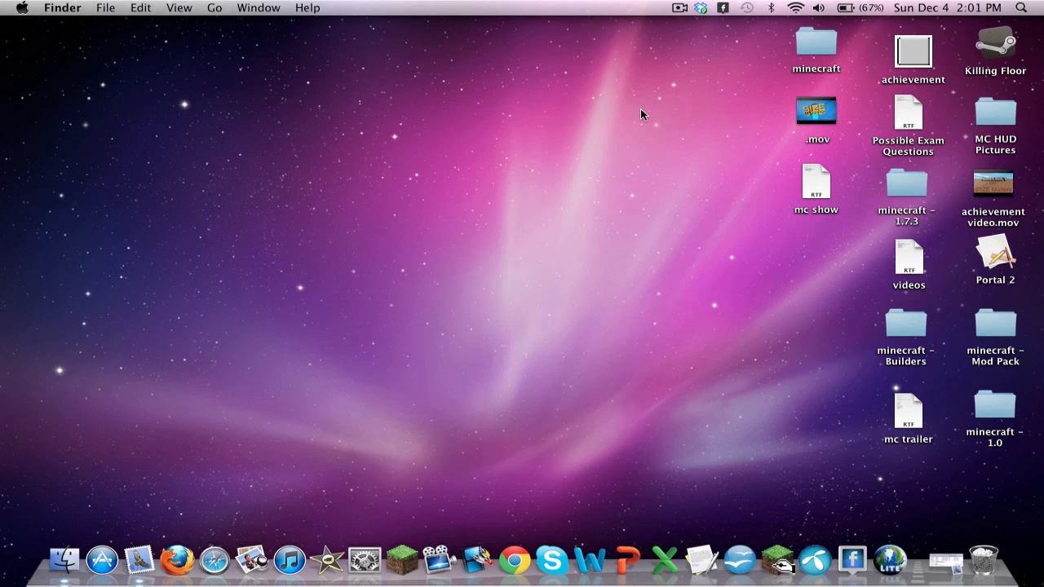
mouse_move(620, 189)
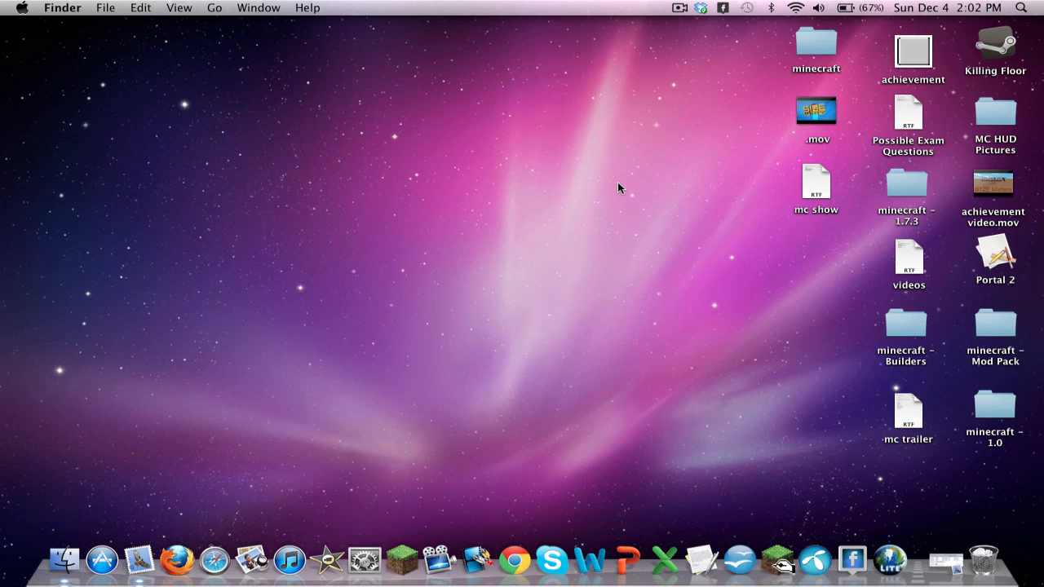
mouse_move(548, 315)
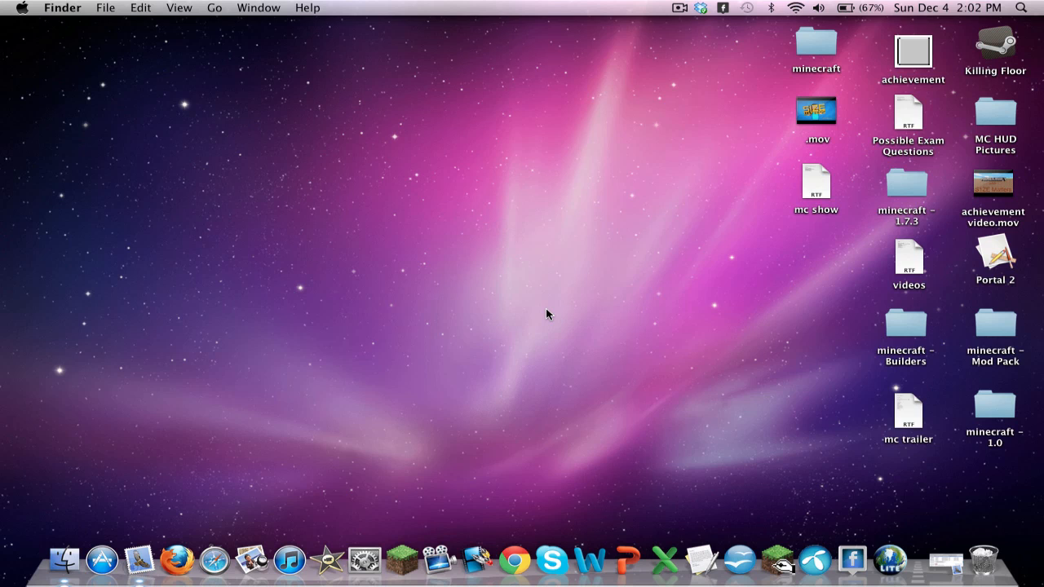
mouse_move(377, 302)
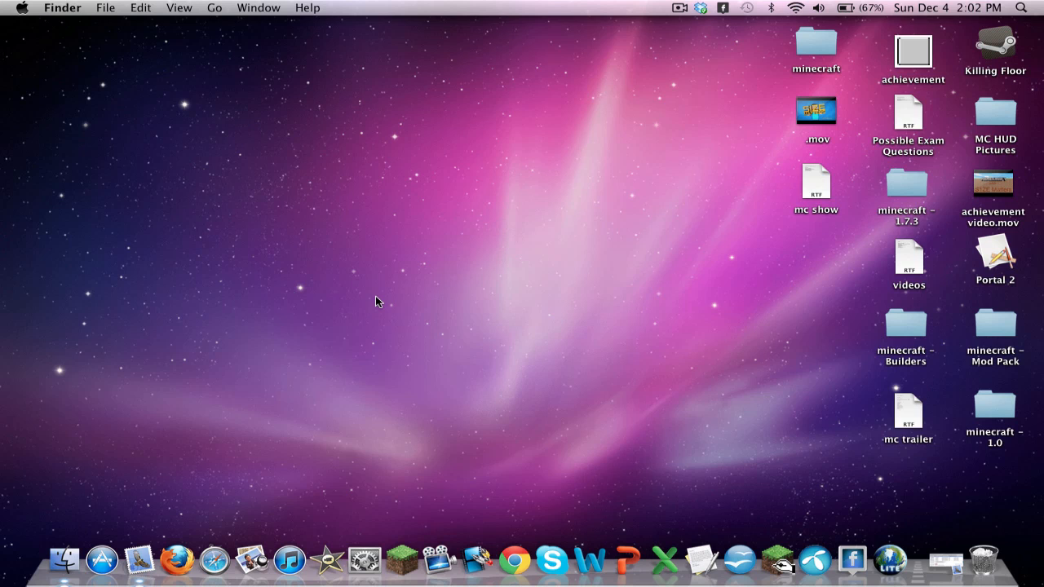
mouse_move(362, 231)
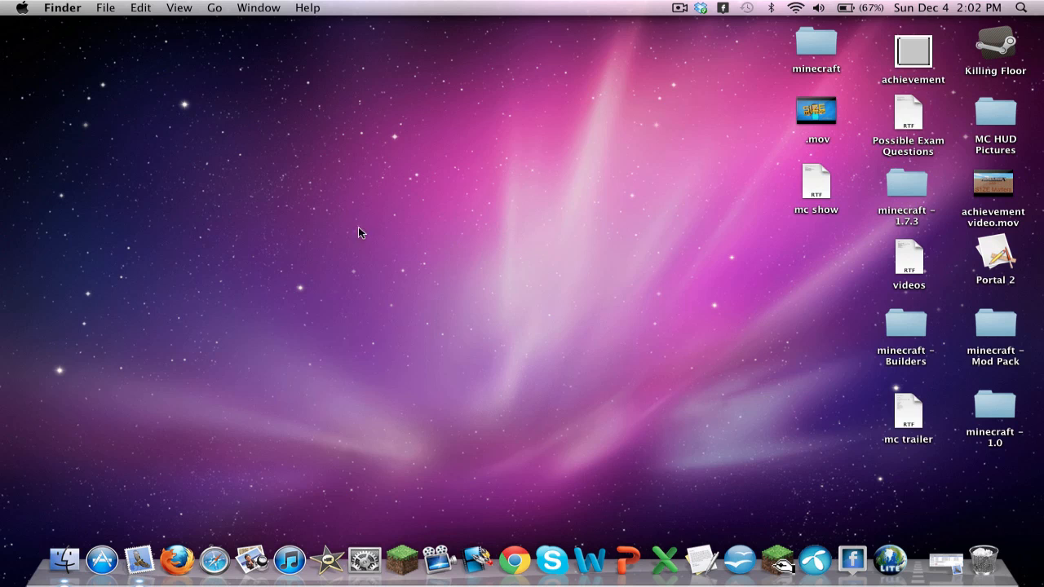
mouse_move(378, 307)
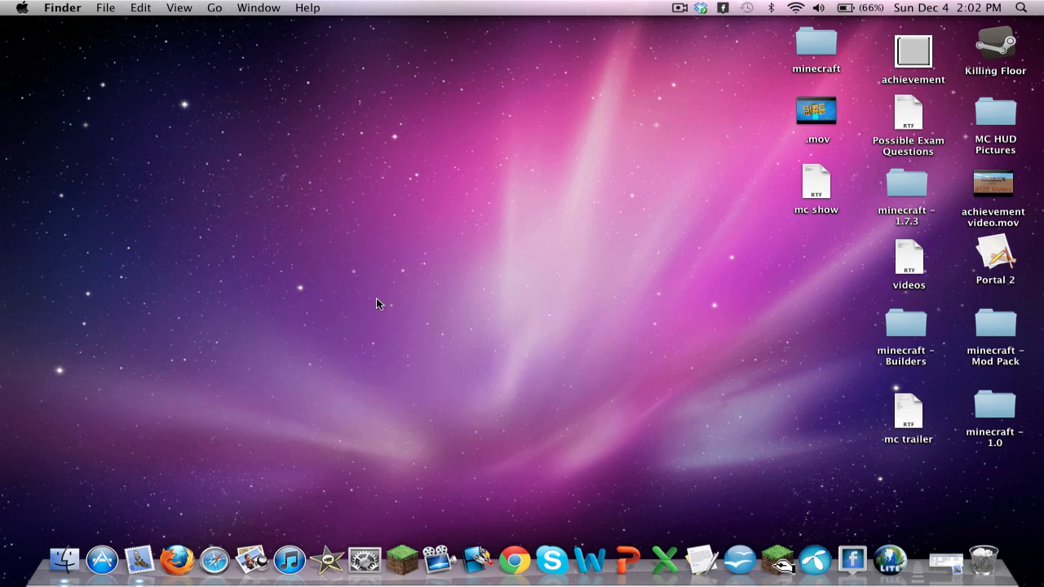
mouse_move(313, 306)
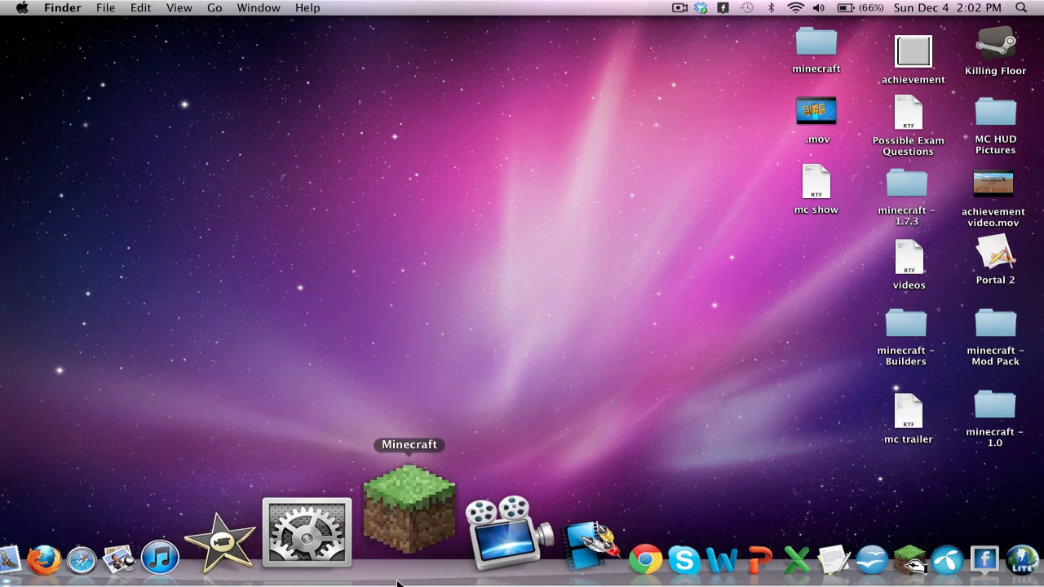
Step: Launch Minecraft, log in, and close the crashed game window
click(409, 506)
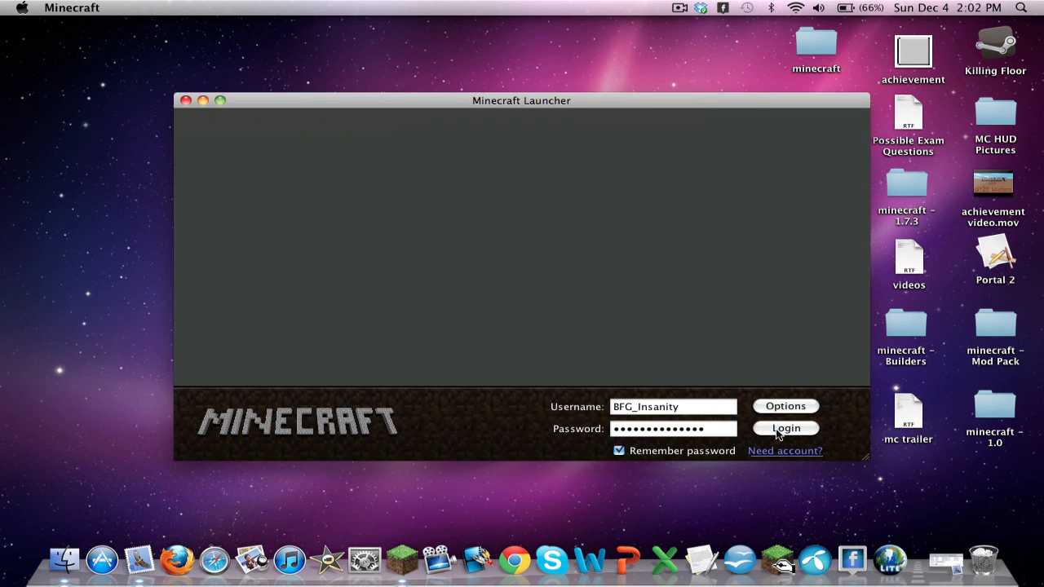
click(785, 427)
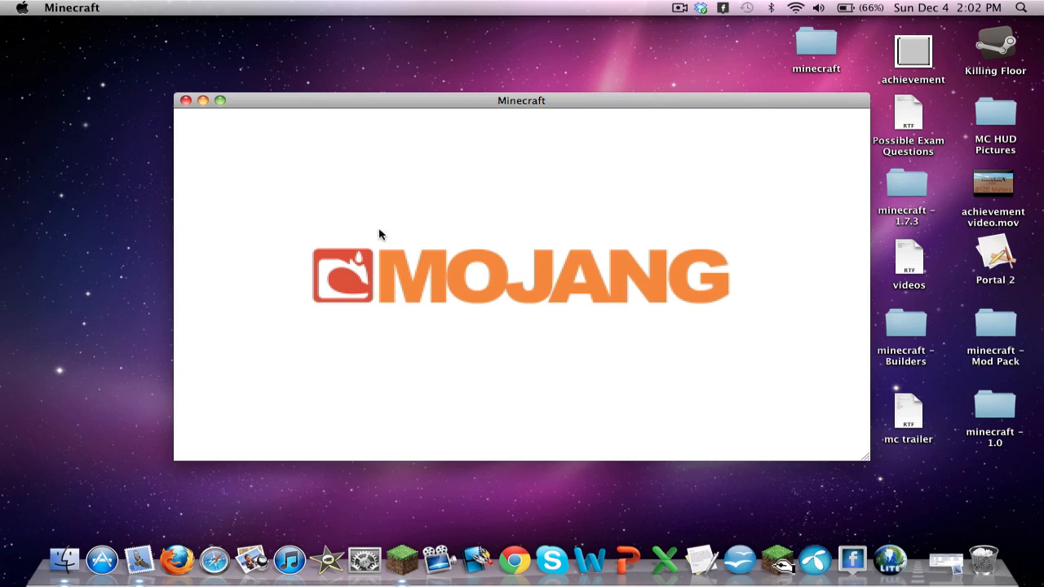
mouse_move(627, 263)
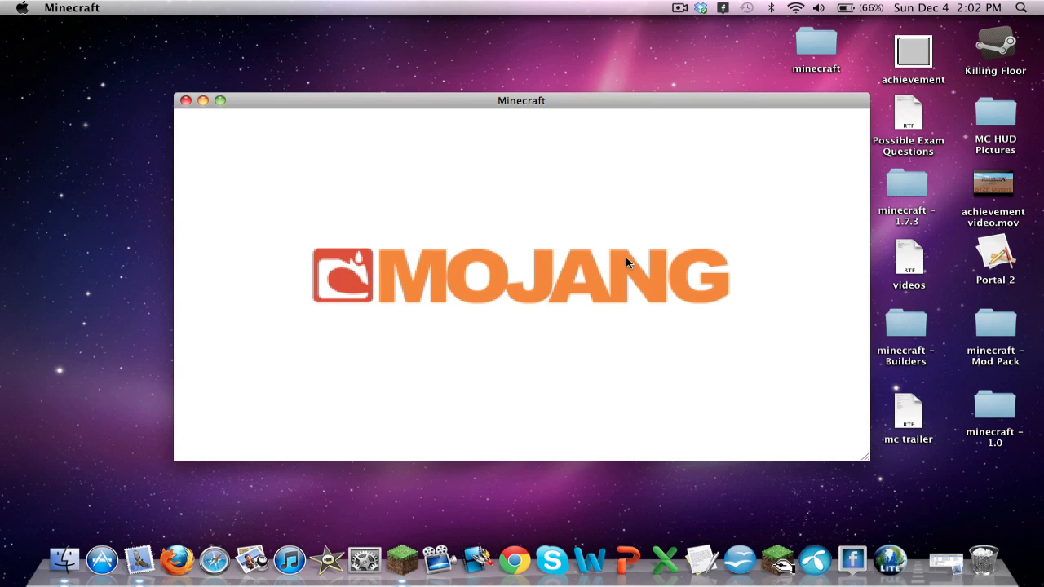
mouse_move(671, 287)
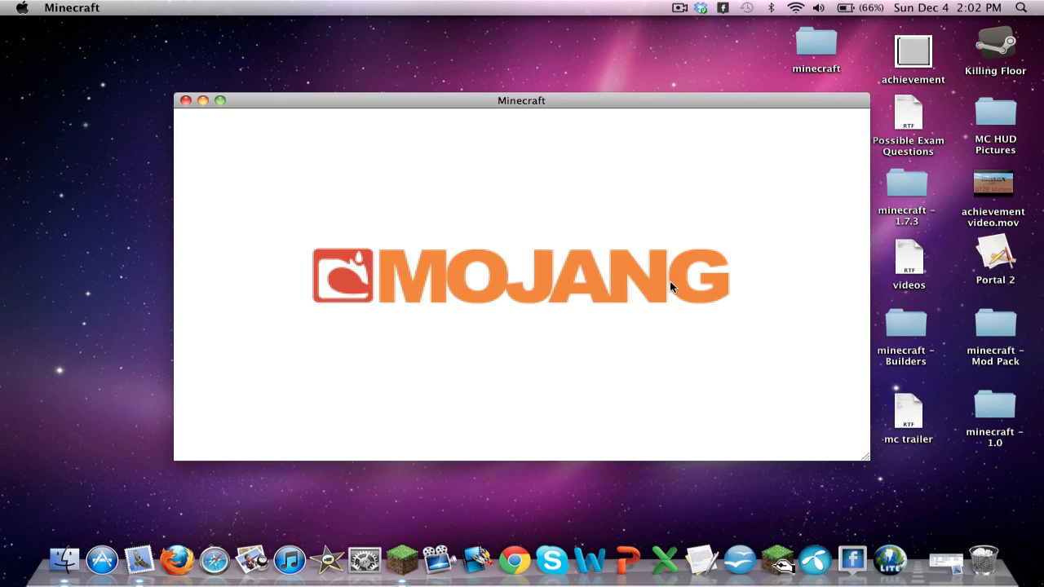
mouse_move(272, 254)
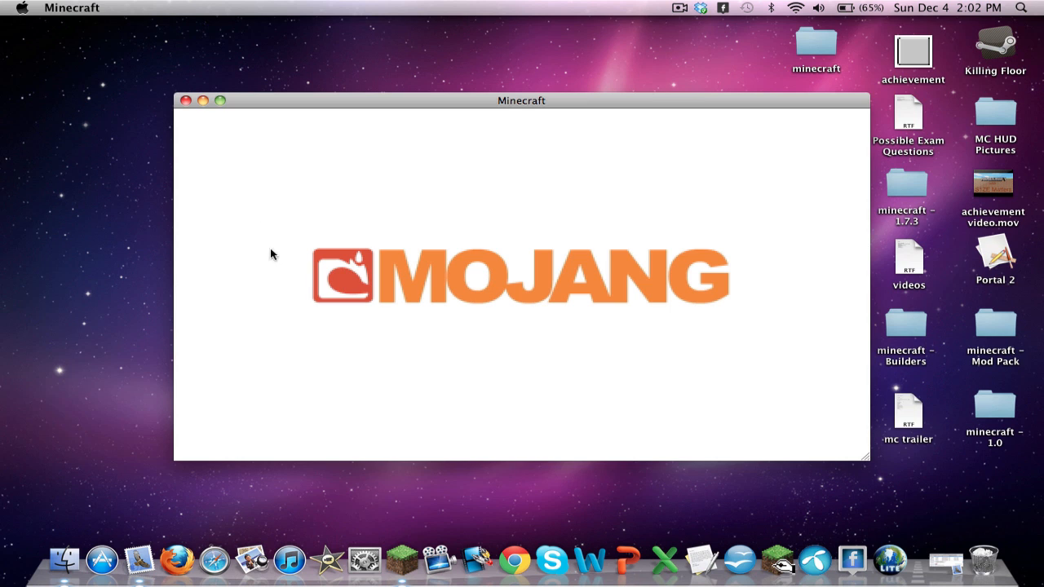
mouse_move(180, 150)
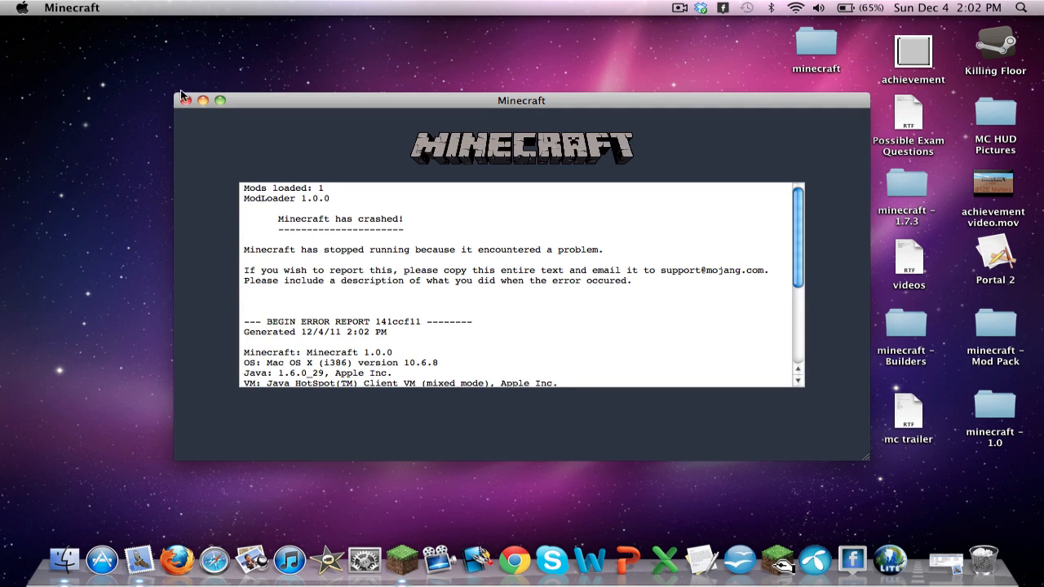
click(185, 101)
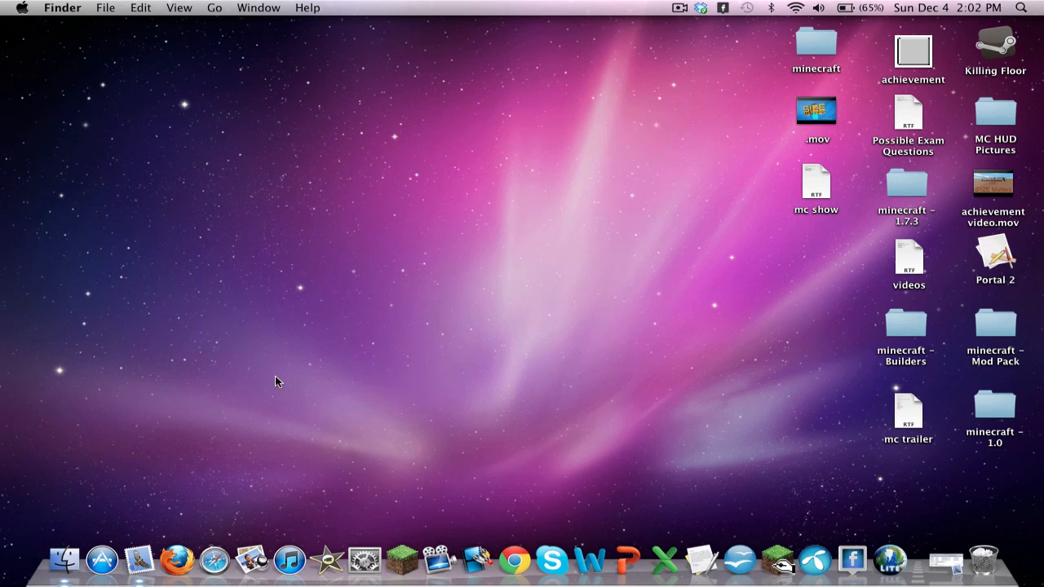
Step: Browse Application Support > minecraft > bin and look inside minecraft.jar
click(64, 561)
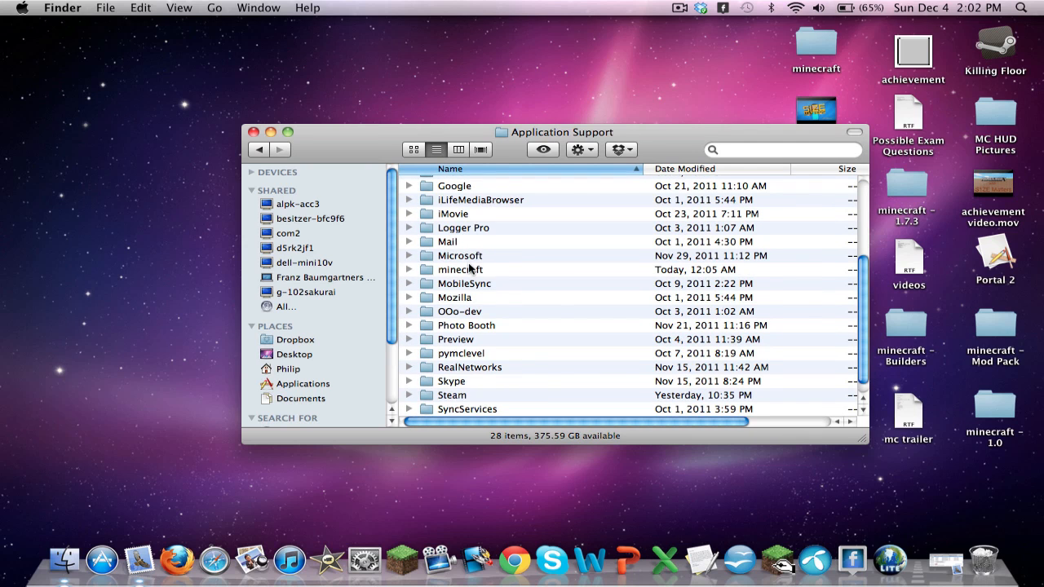
double_click(460, 269)
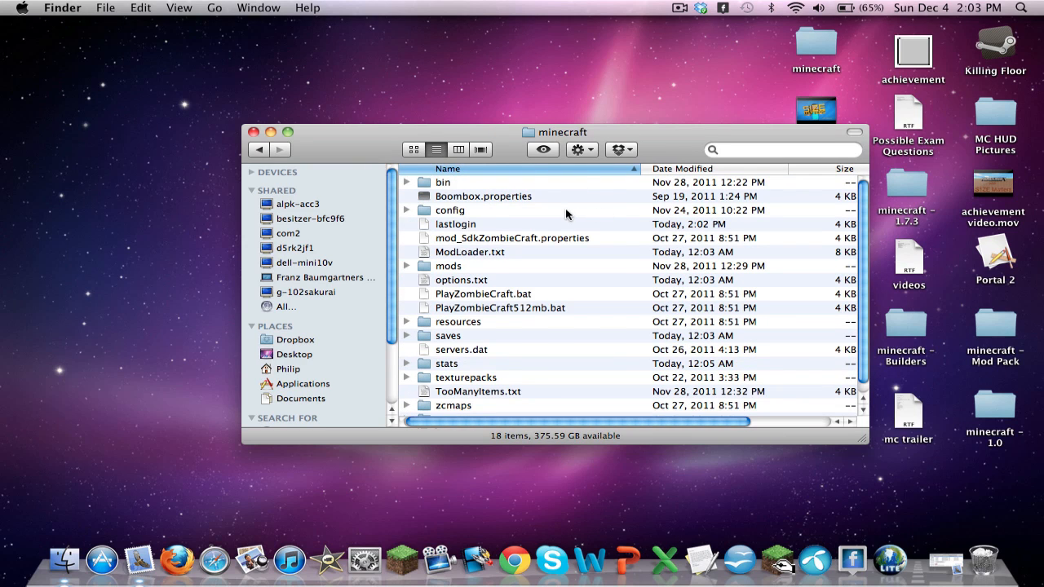
mouse_move(446, 182)
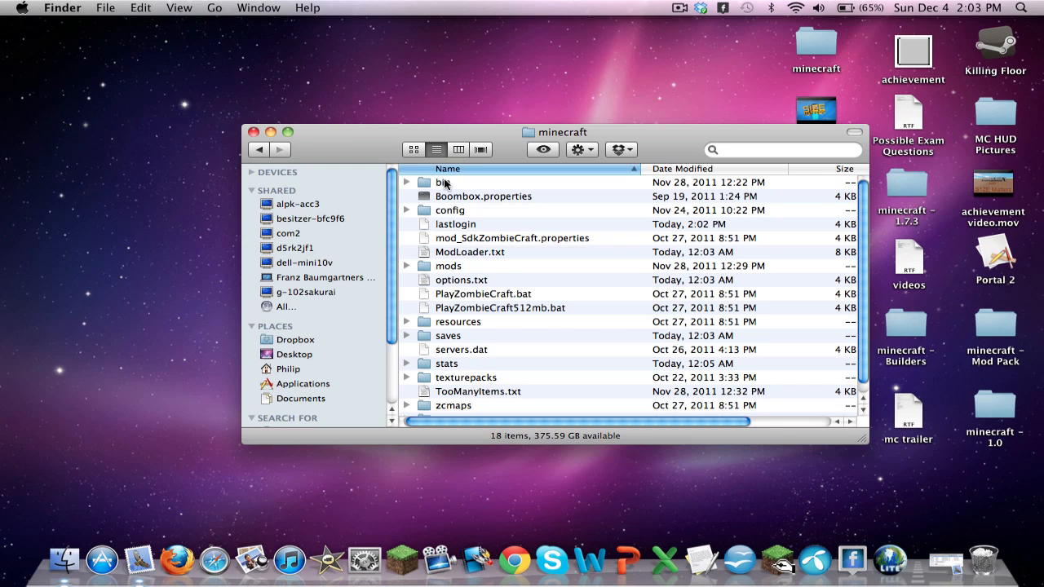
double_click(443, 182)
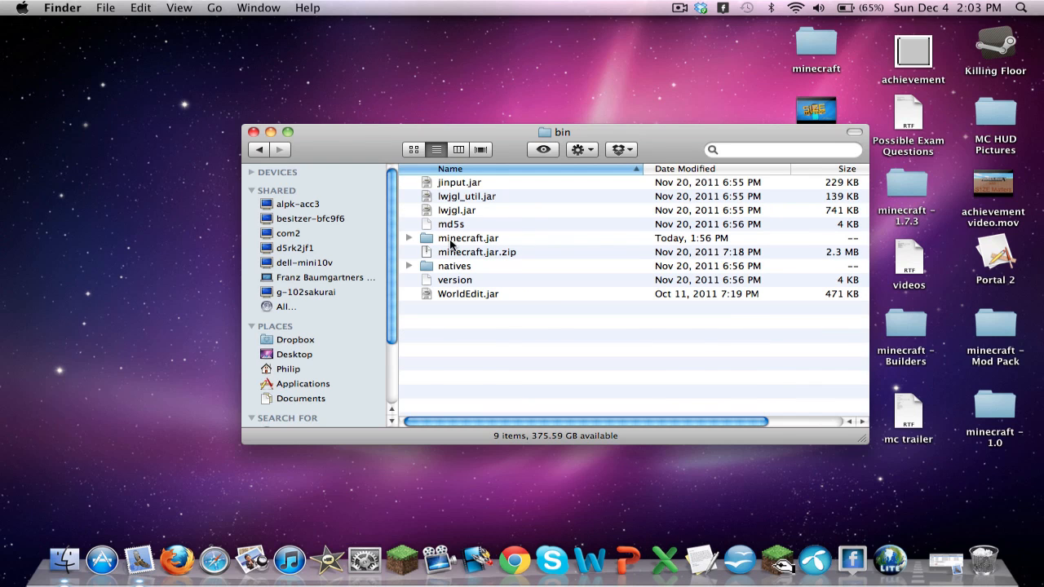
double_click(467, 238)
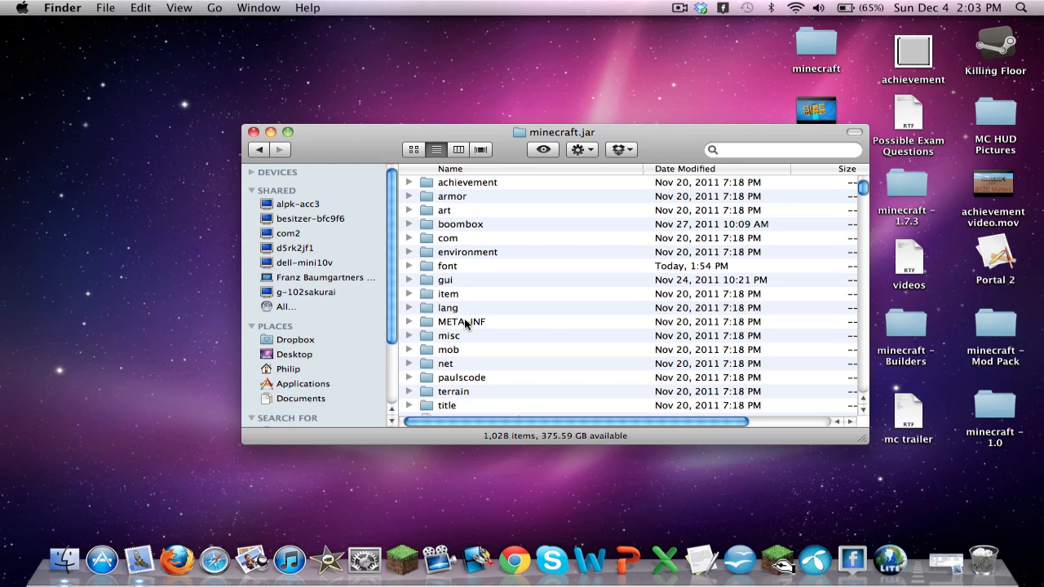
mouse_move(502, 318)
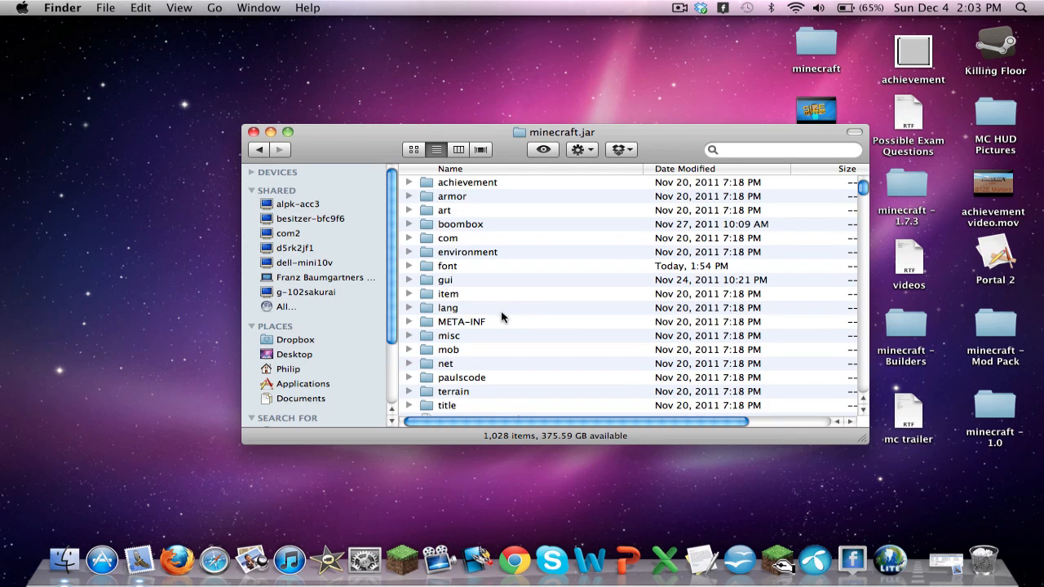
scroll(down, 3)
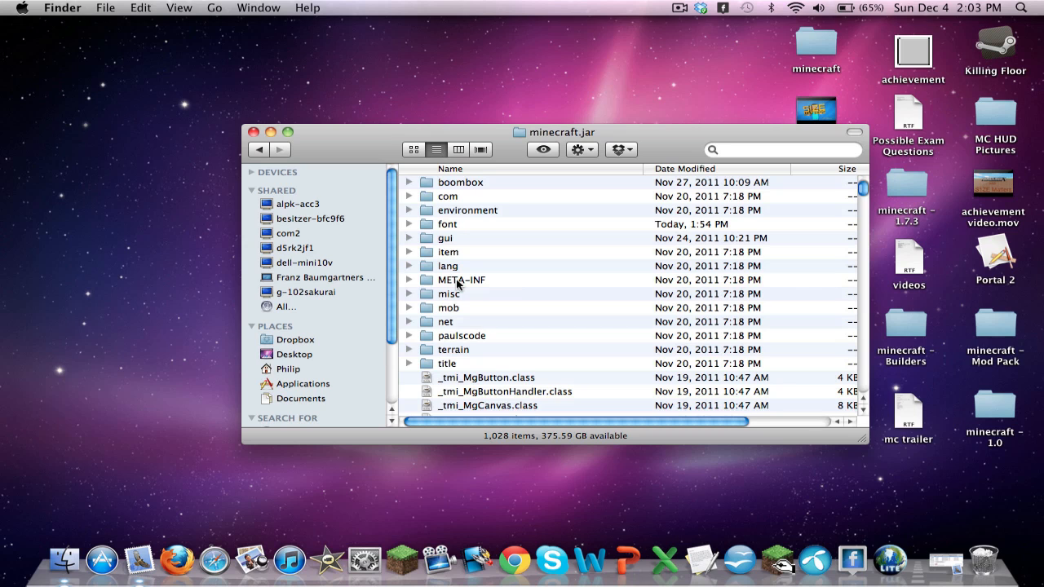
mouse_move(499, 287)
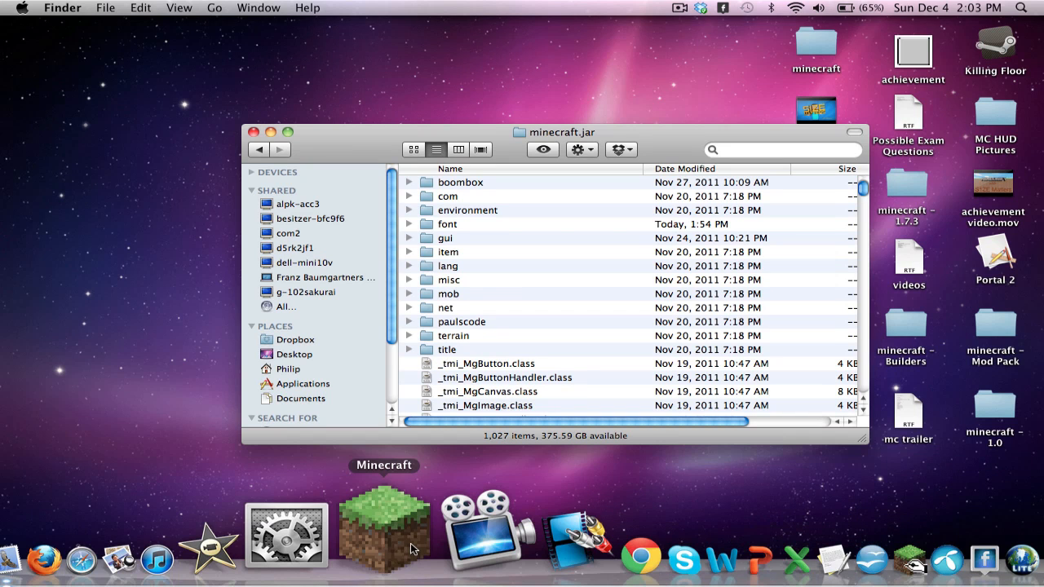
click(385, 530)
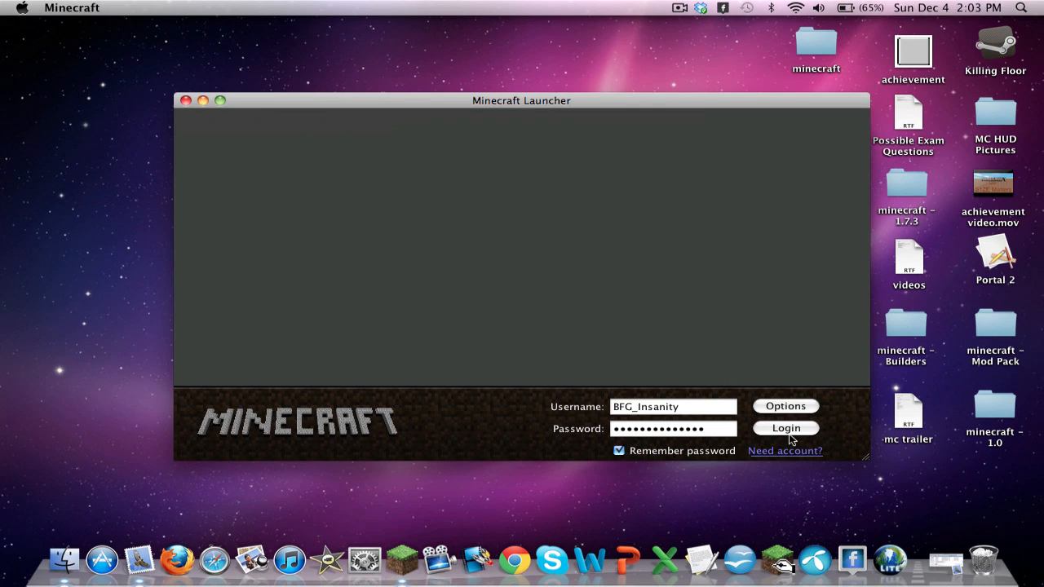
click(784, 428)
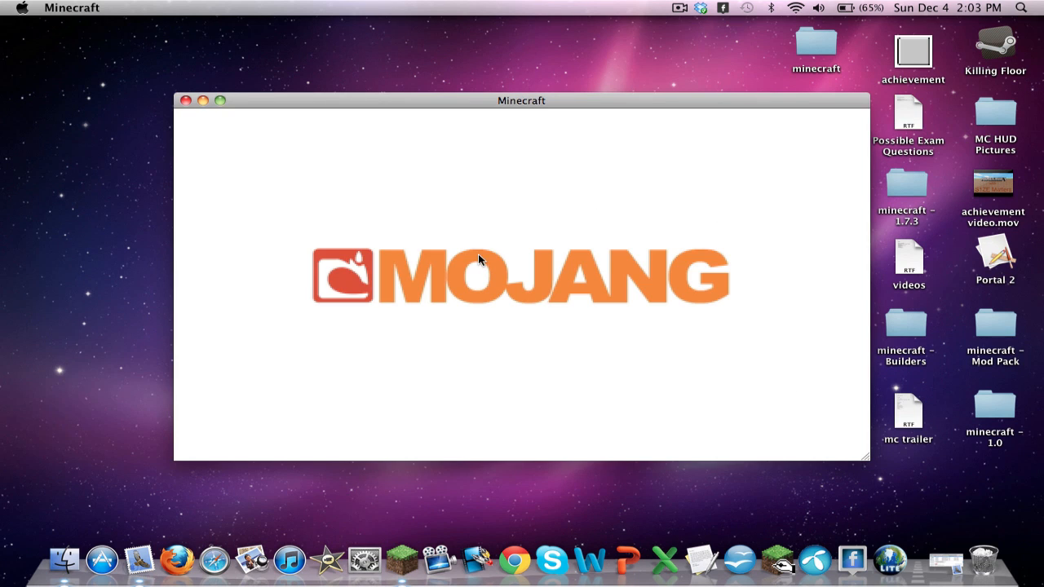
mouse_move(479, 261)
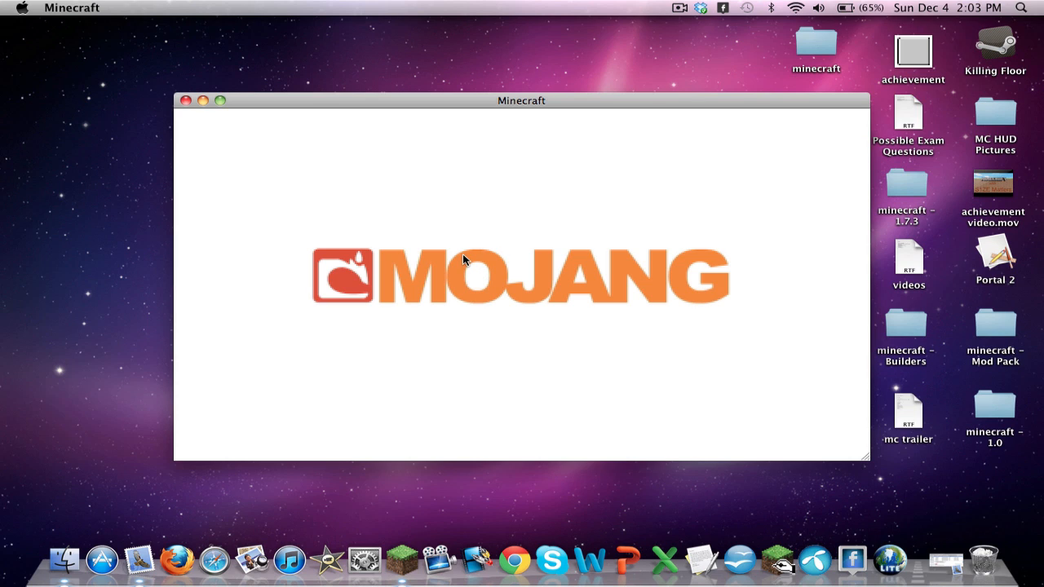
mouse_move(477, 277)
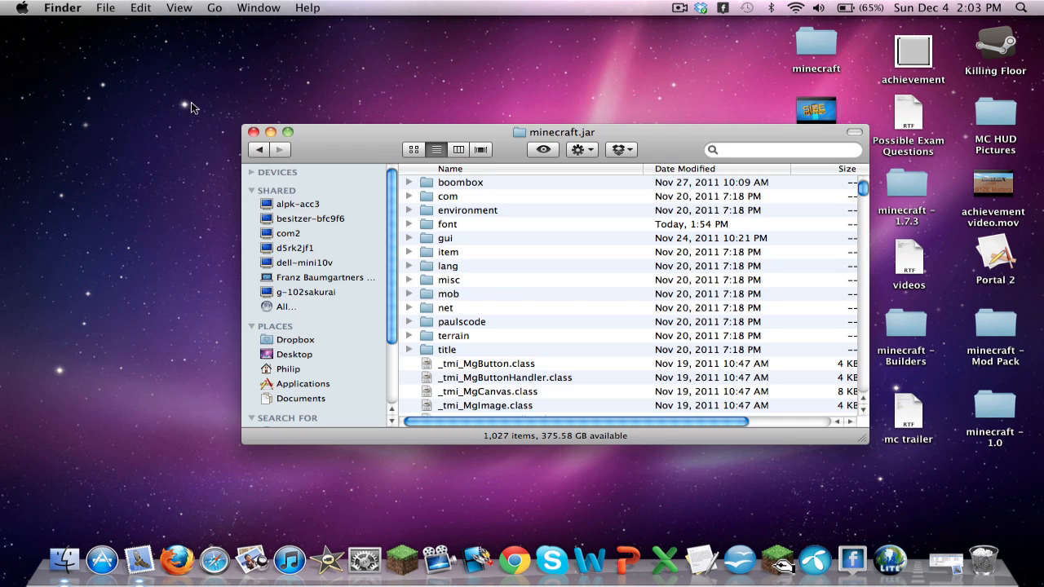
mouse_move(780, 398)
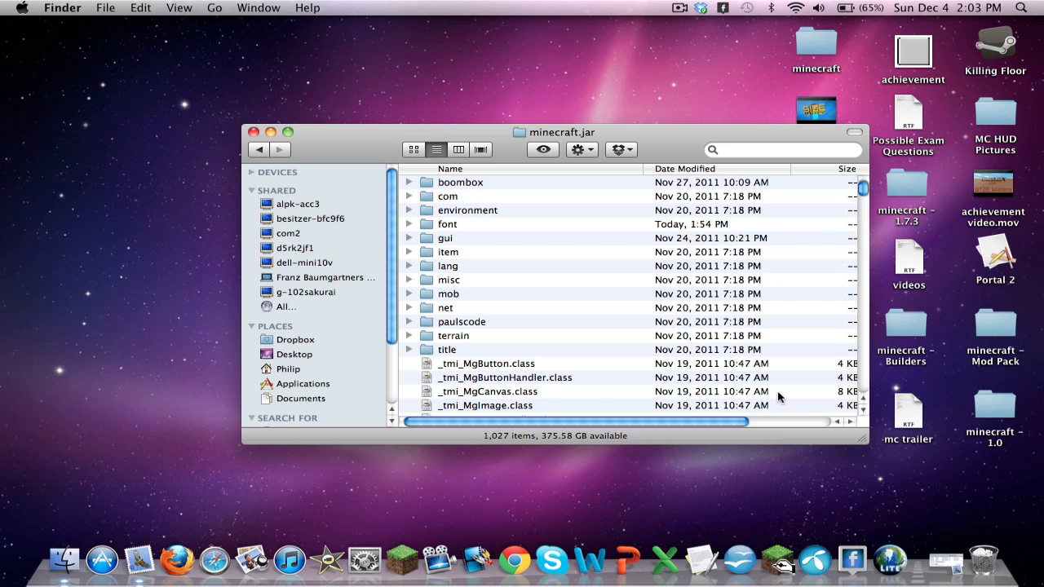
mouse_move(537, 265)
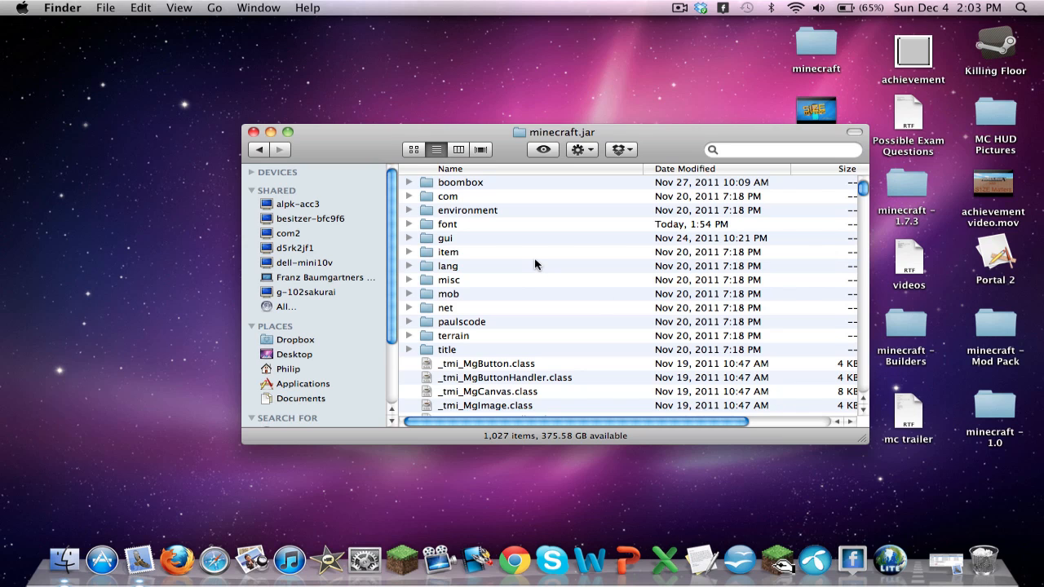
mouse_move(509, 281)
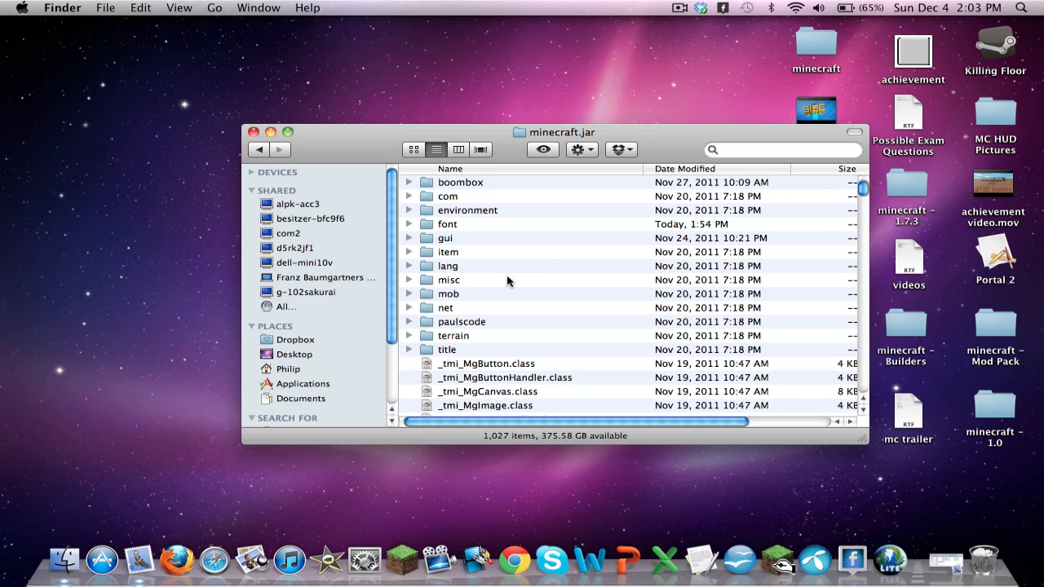
mouse_move(502, 285)
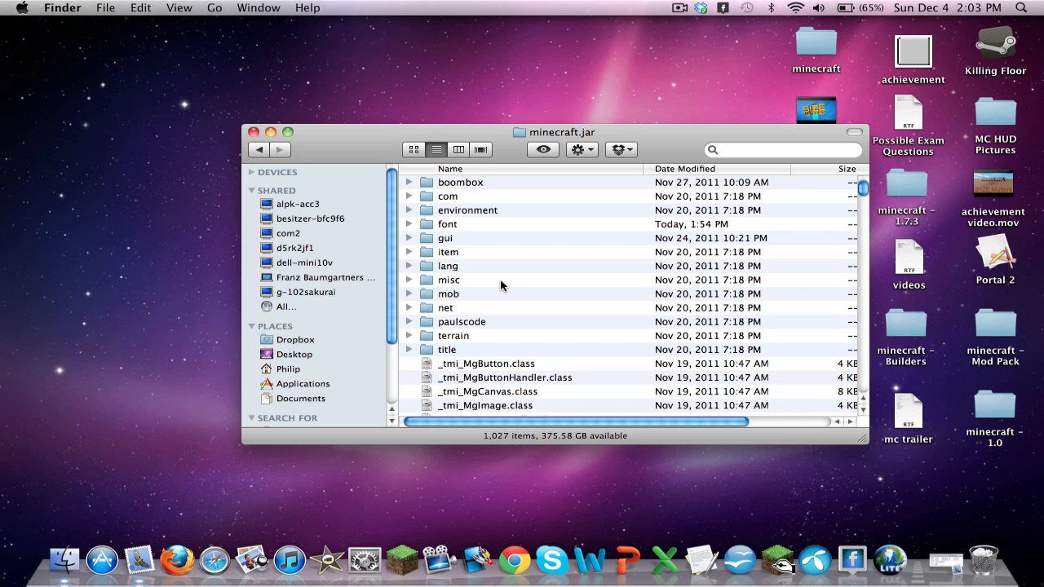
click(259, 150)
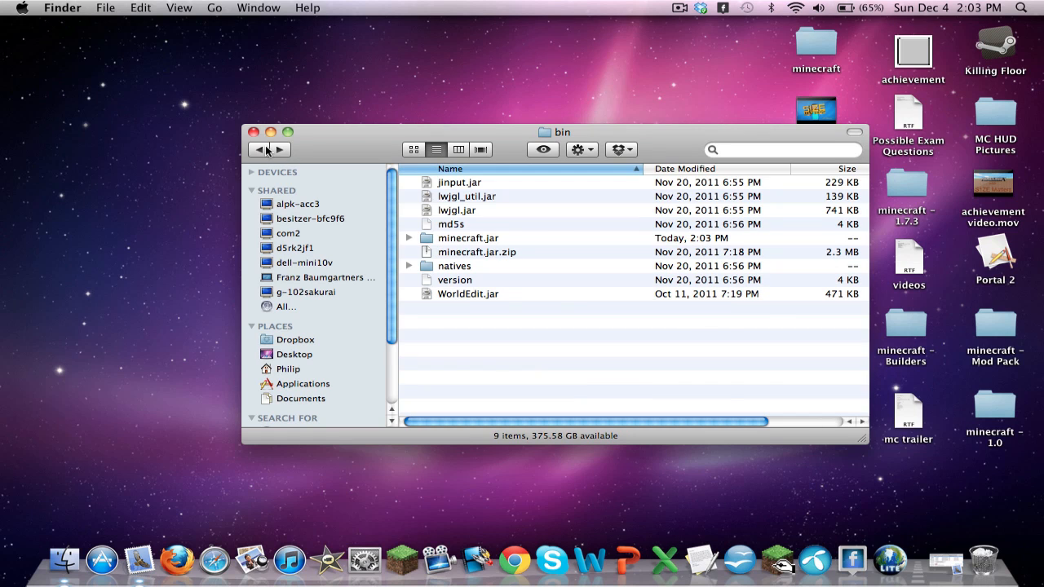
click(260, 150)
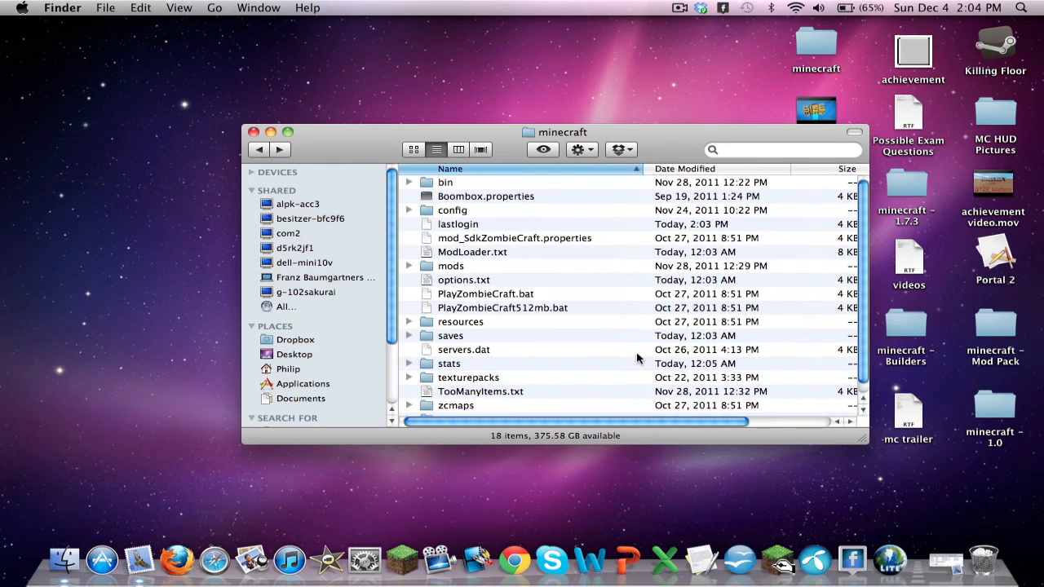
mouse_move(499, 345)
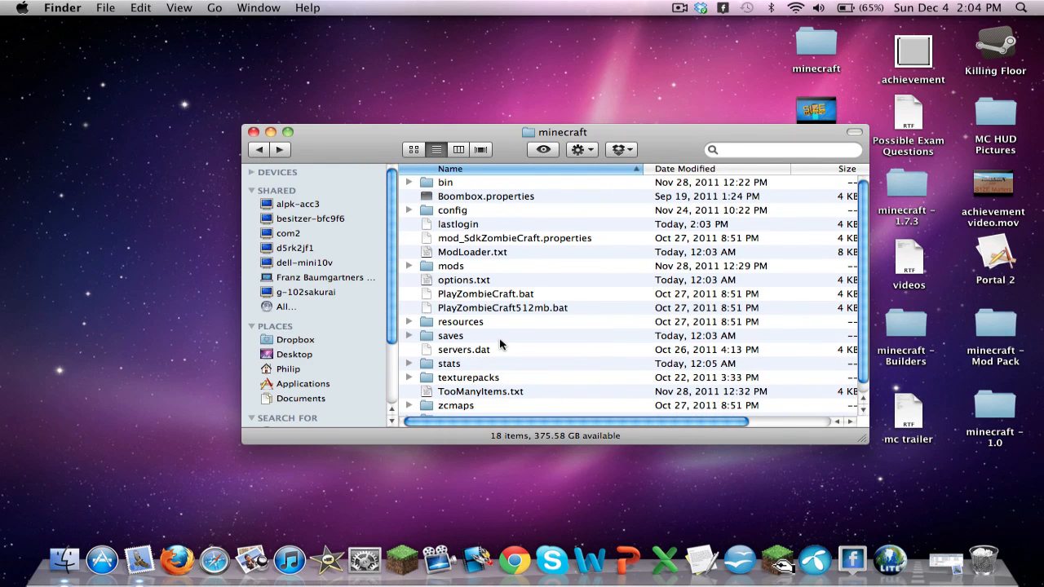
mouse_move(471, 344)
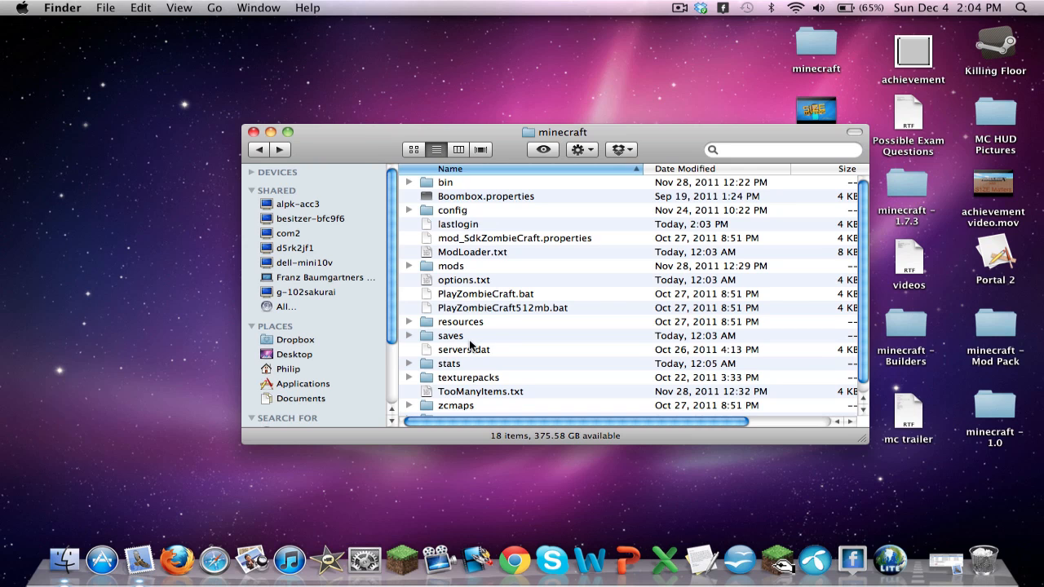
mouse_move(505, 265)
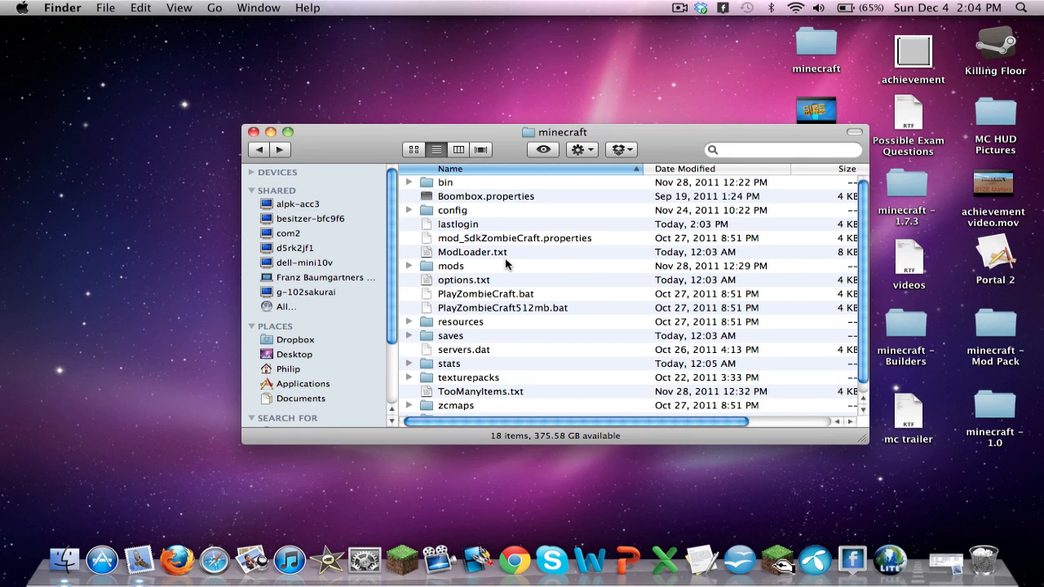
mouse_move(496, 280)
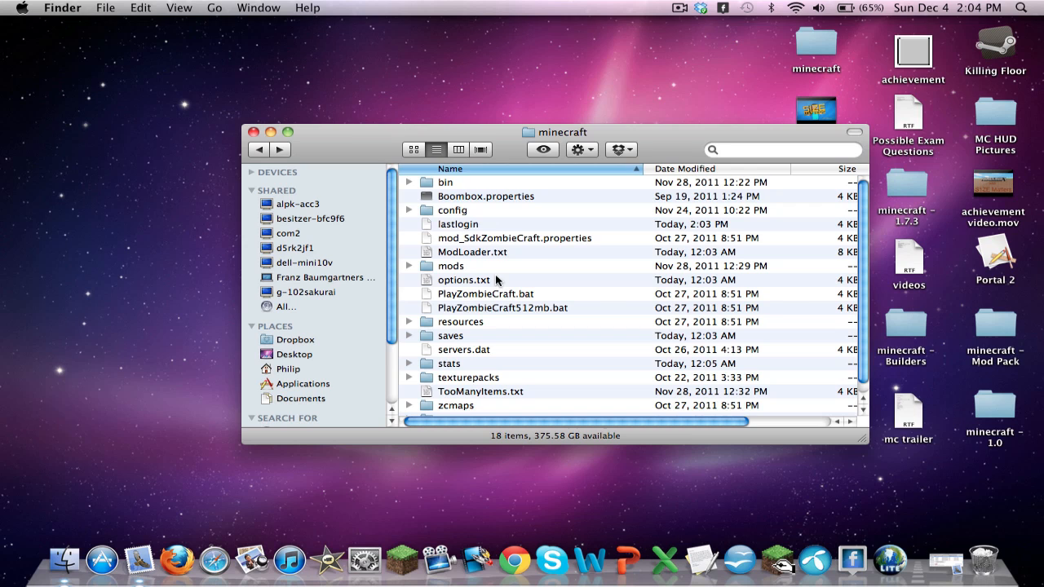
mouse_move(545, 256)
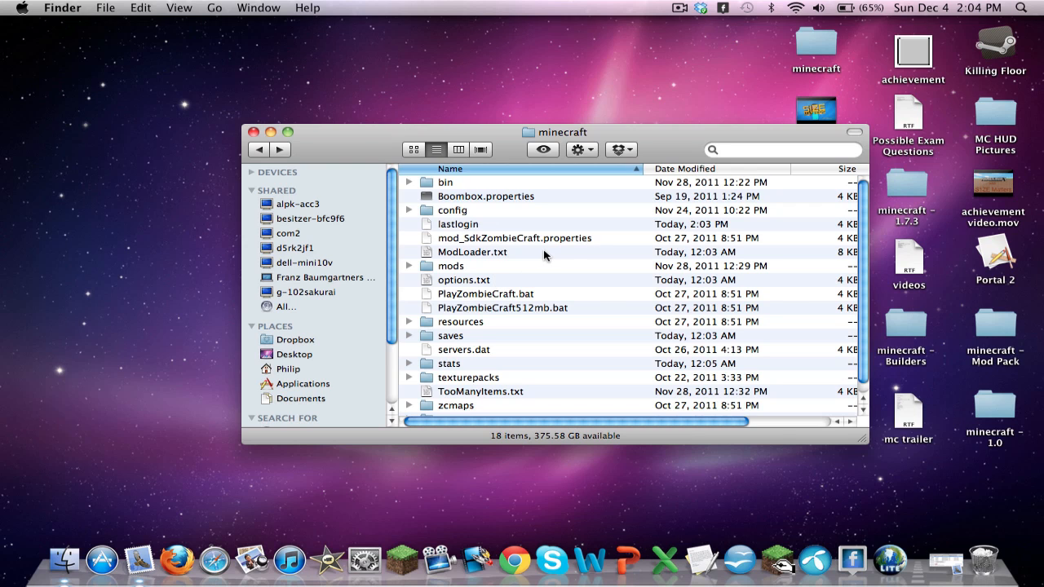
mouse_move(590, 338)
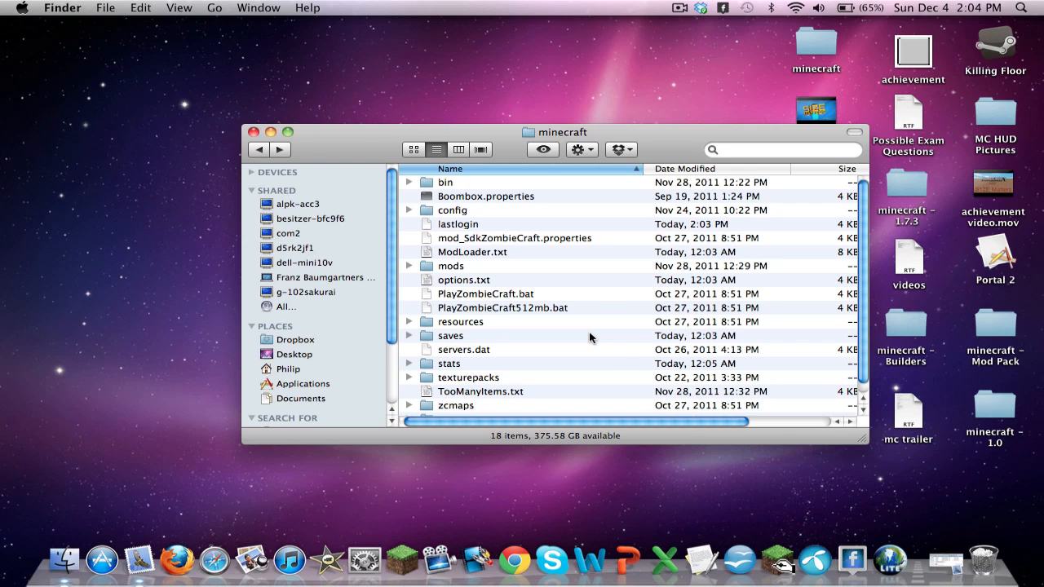
mouse_move(493, 341)
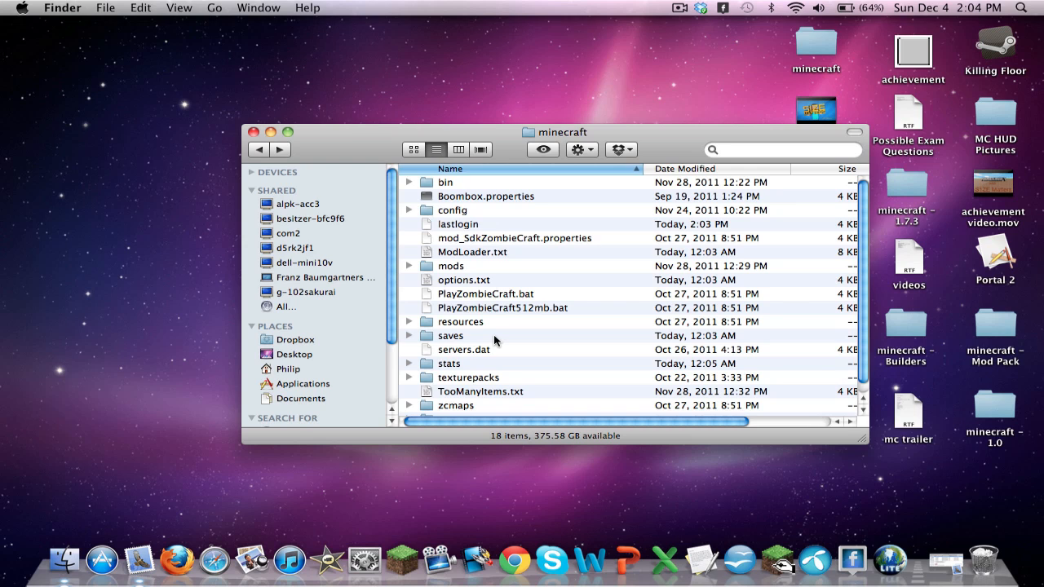
Step: Move the saves folder out of the minecraft folder onto the desktop
scroll(down, 3)
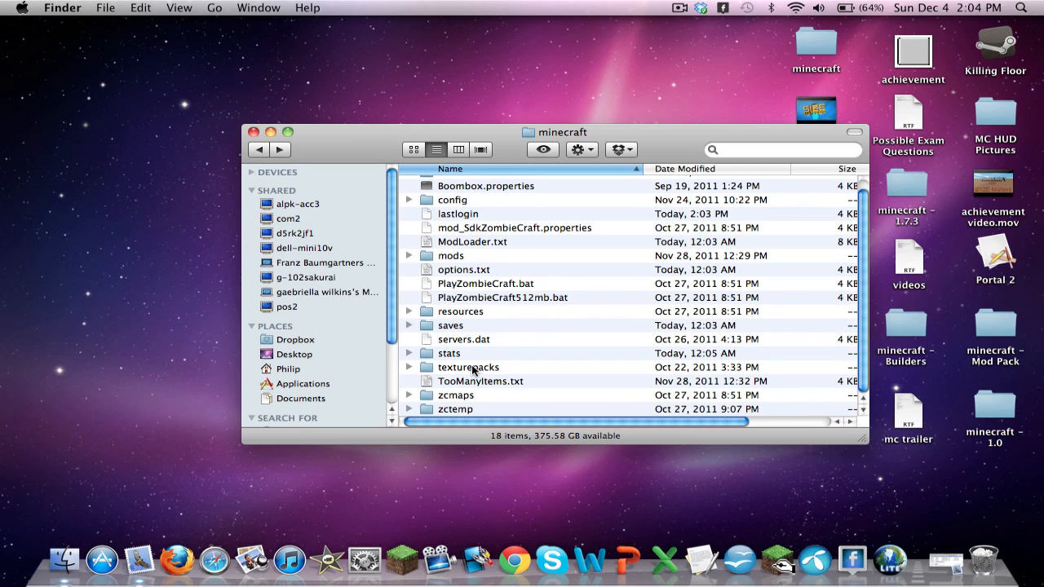
click(470, 367)
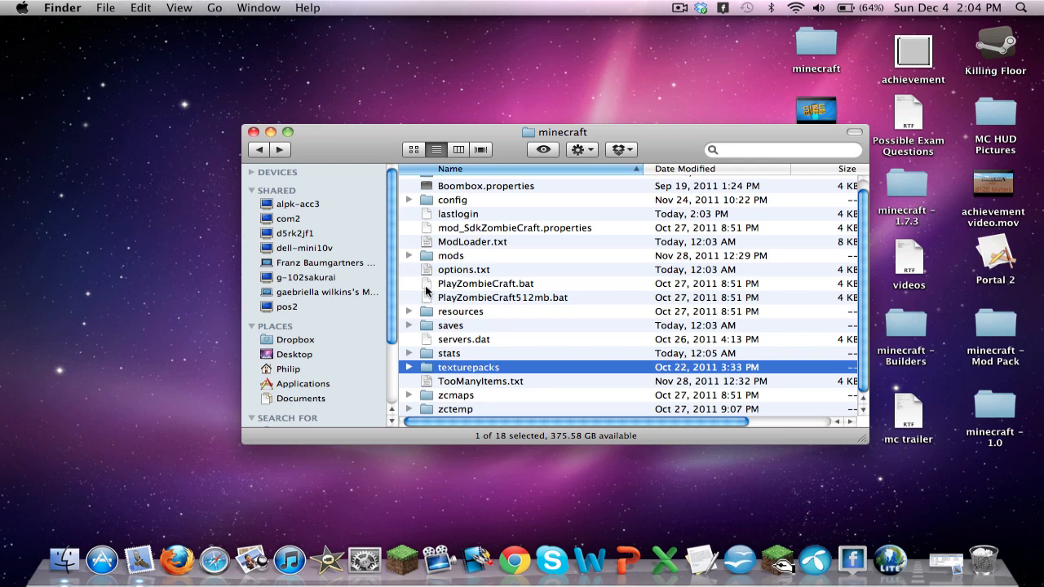
click(480, 382)
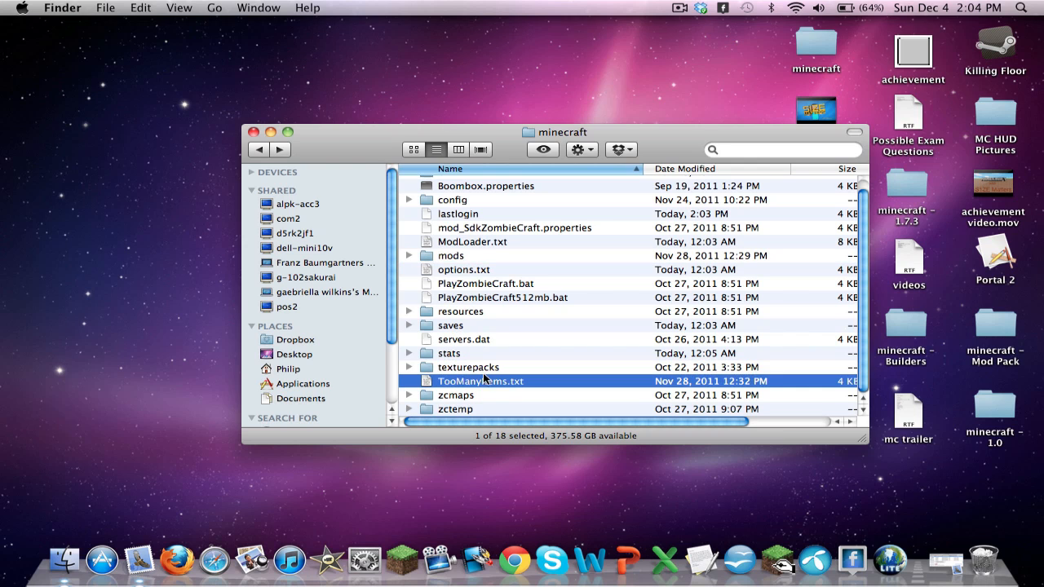
click(470, 367)
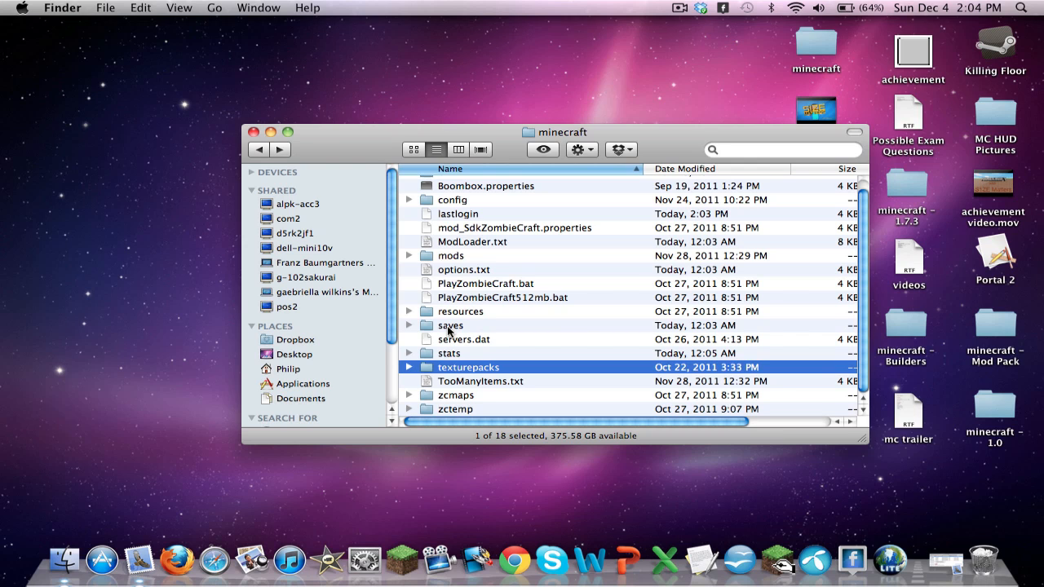
drag(450, 324, 375, 45)
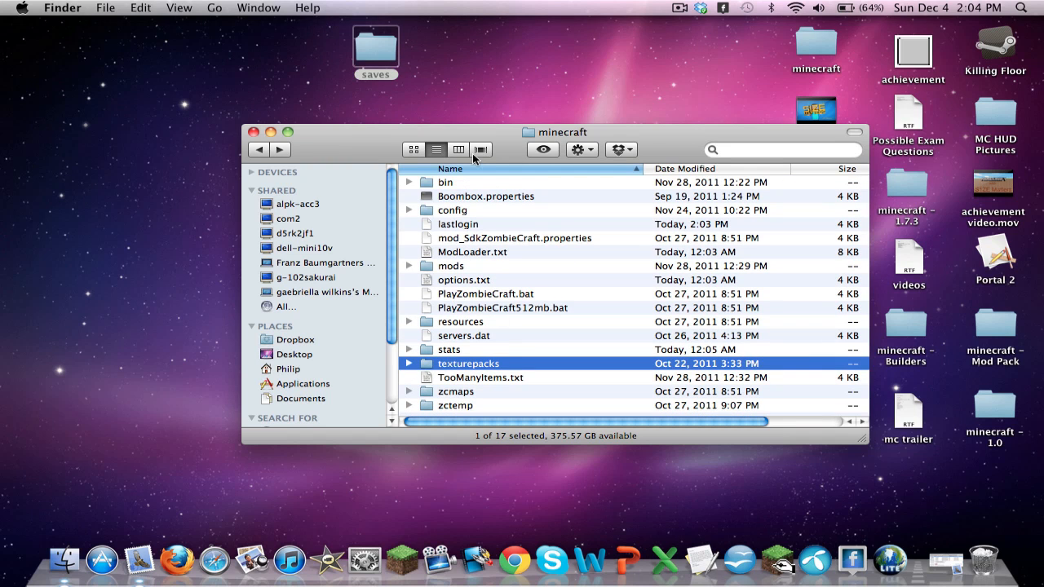
mouse_move(324, 46)
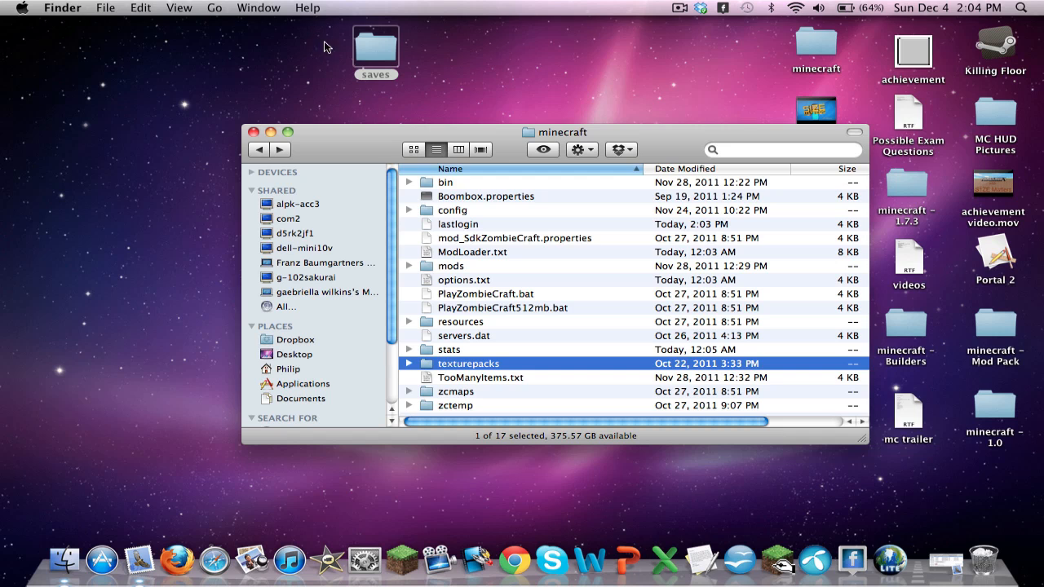
mouse_move(469, 303)
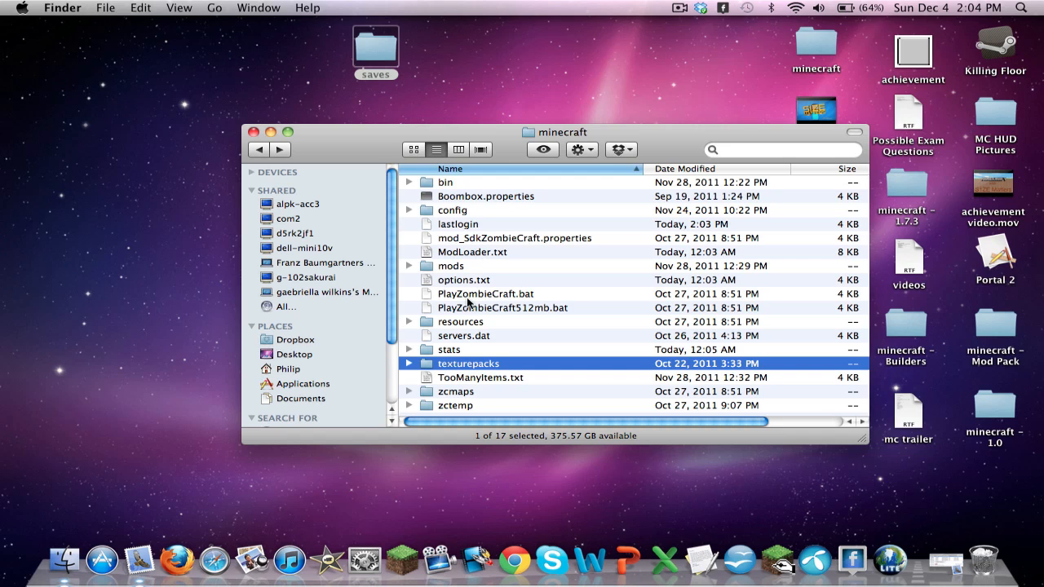
Step: Check the empty texturepacks folder, then navigate back up to Application Support
double_click(468, 362)
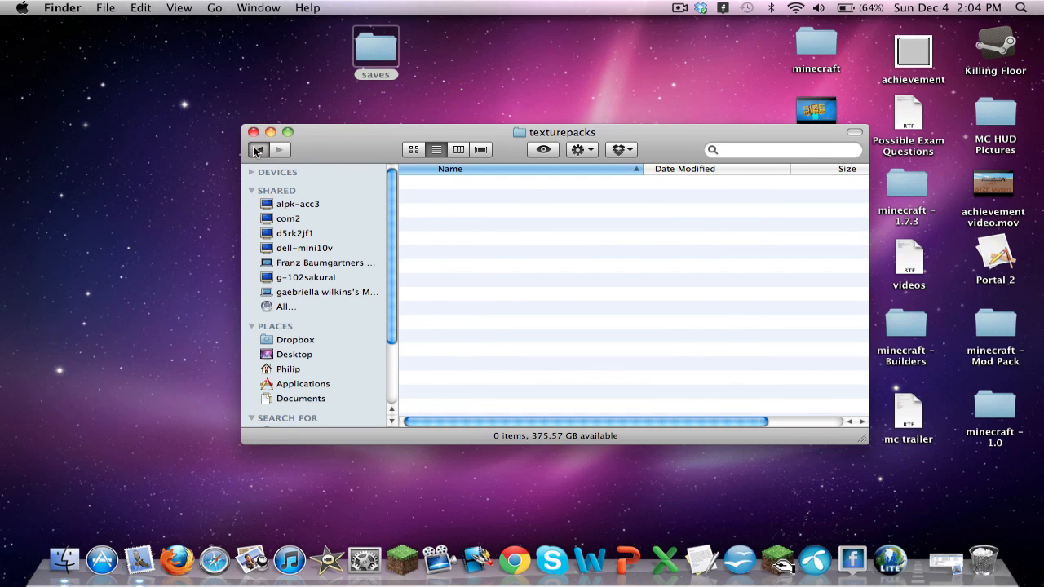
click(258, 150)
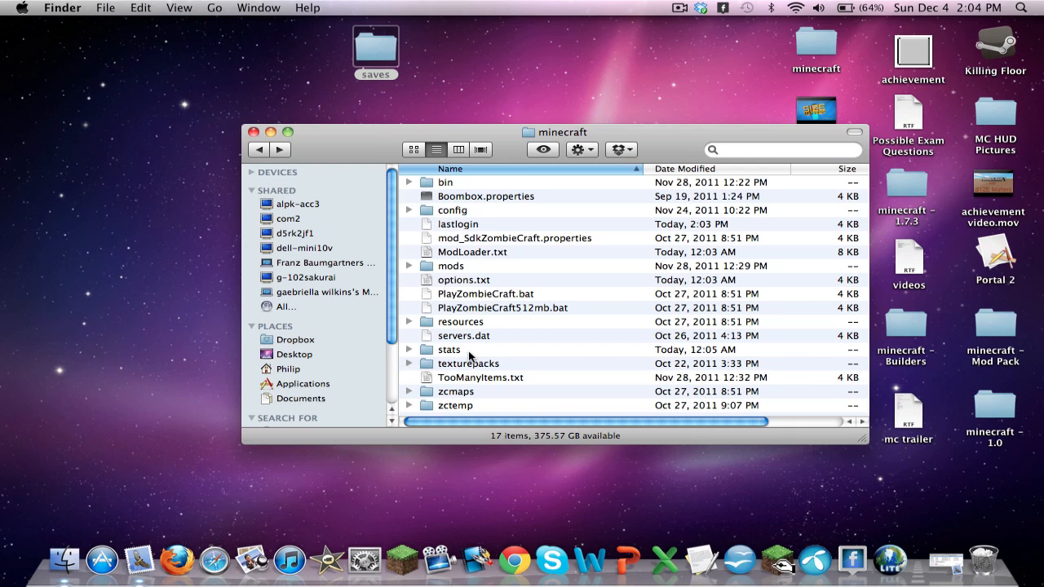
mouse_move(477, 376)
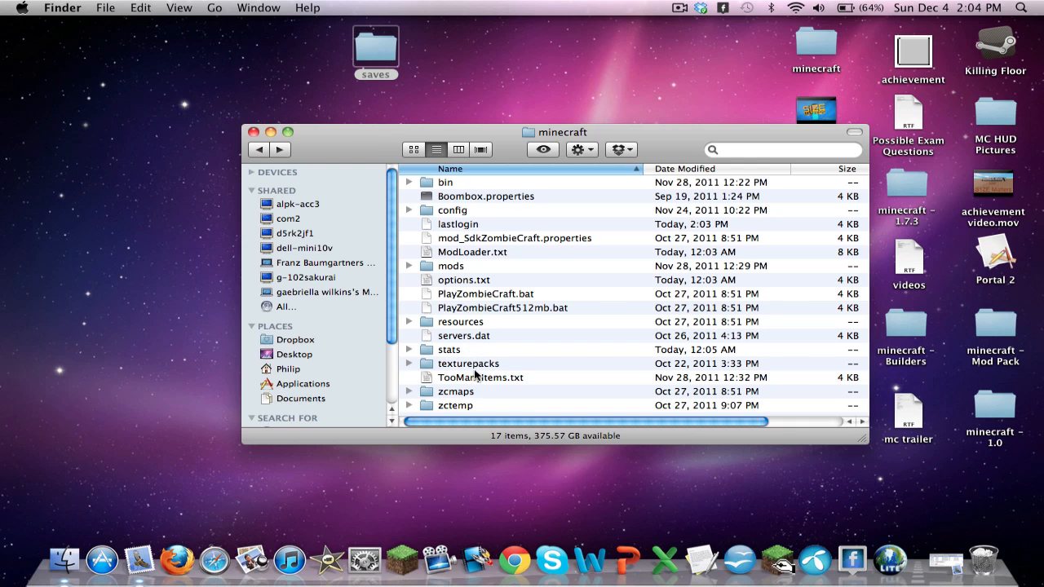
click(460, 321)
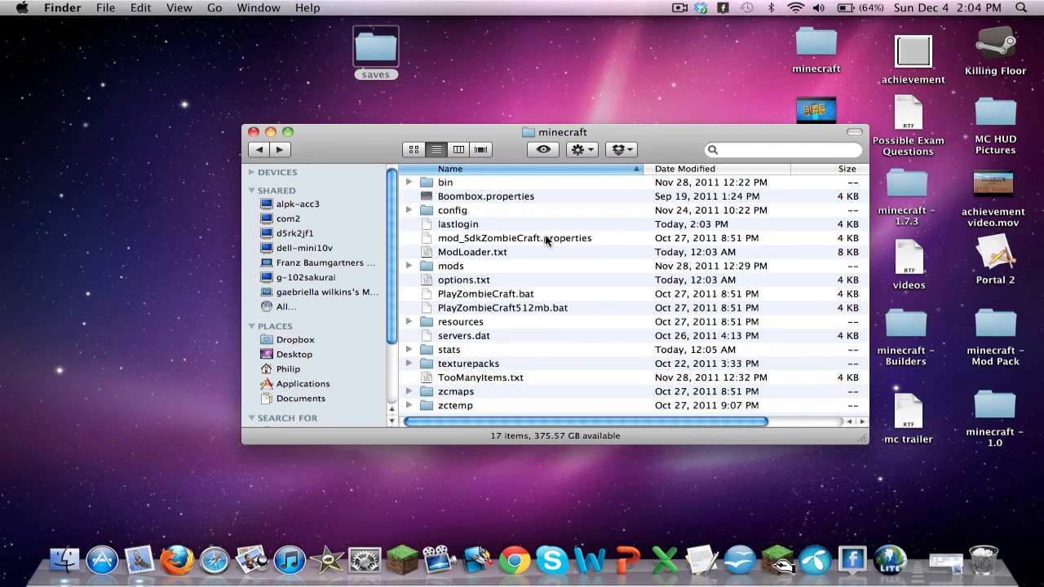
mouse_move(263, 161)
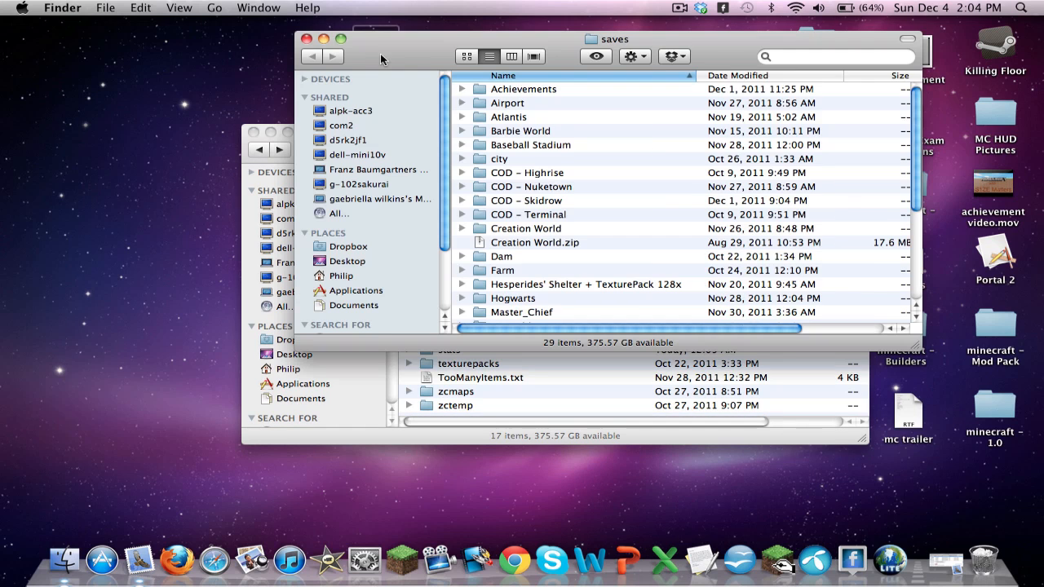
scroll(down, 3)
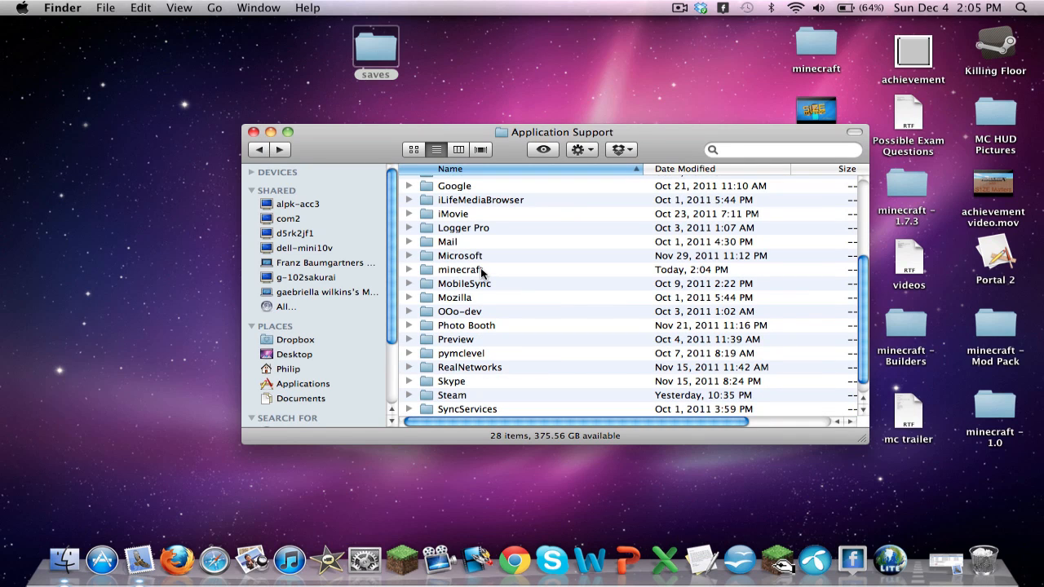
click(460, 269)
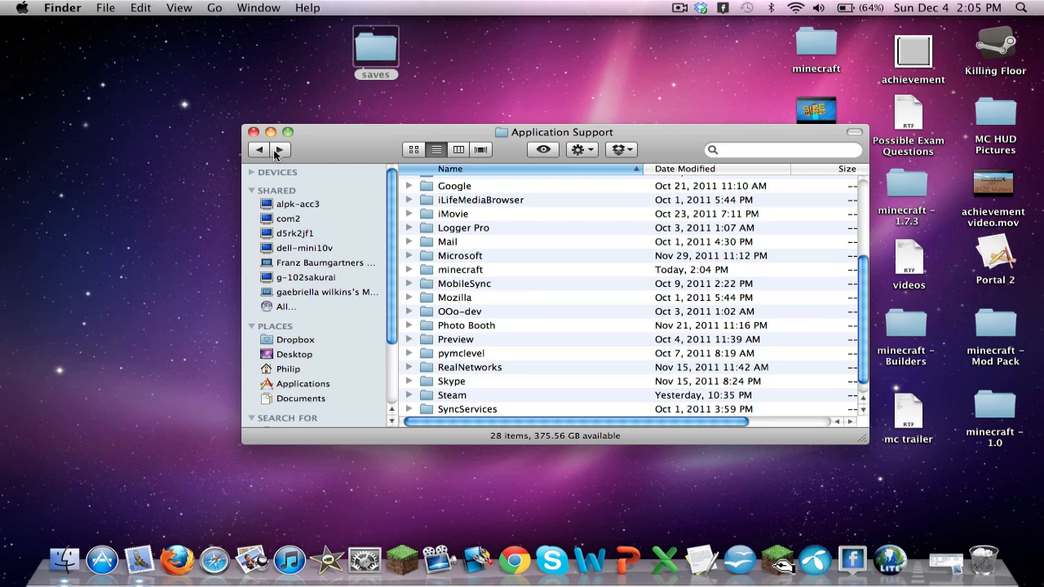
Step: Enter the minecraft folder in Application Support
double_click(459, 269)
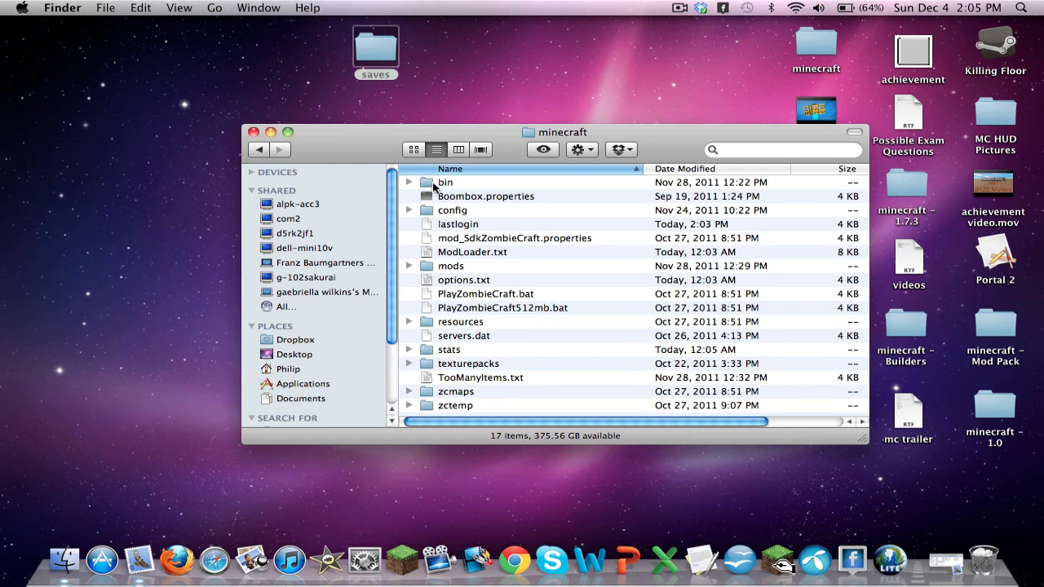
mouse_move(982, 548)
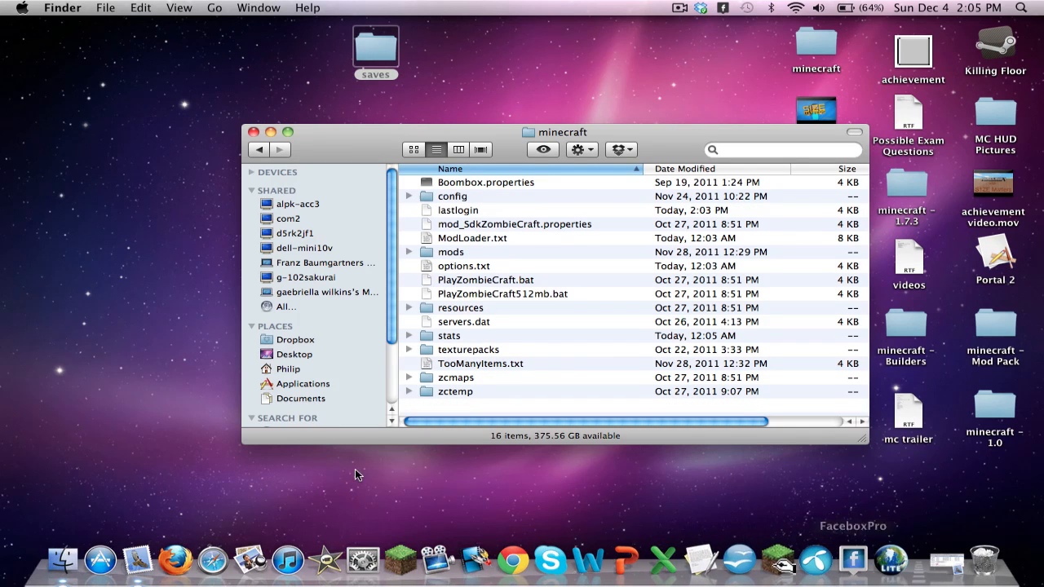
mouse_move(382, 538)
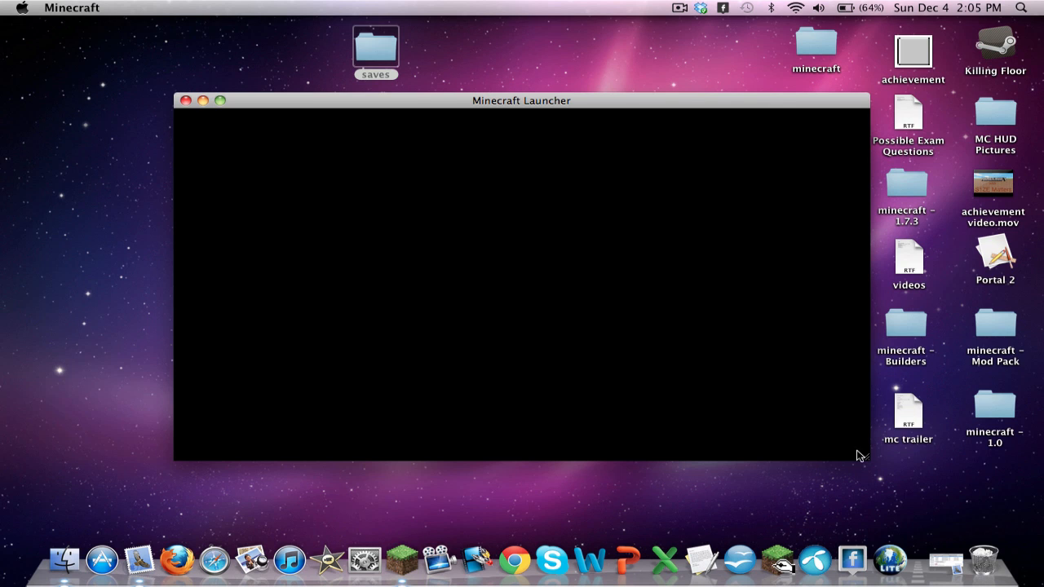
mouse_move(870, 463)
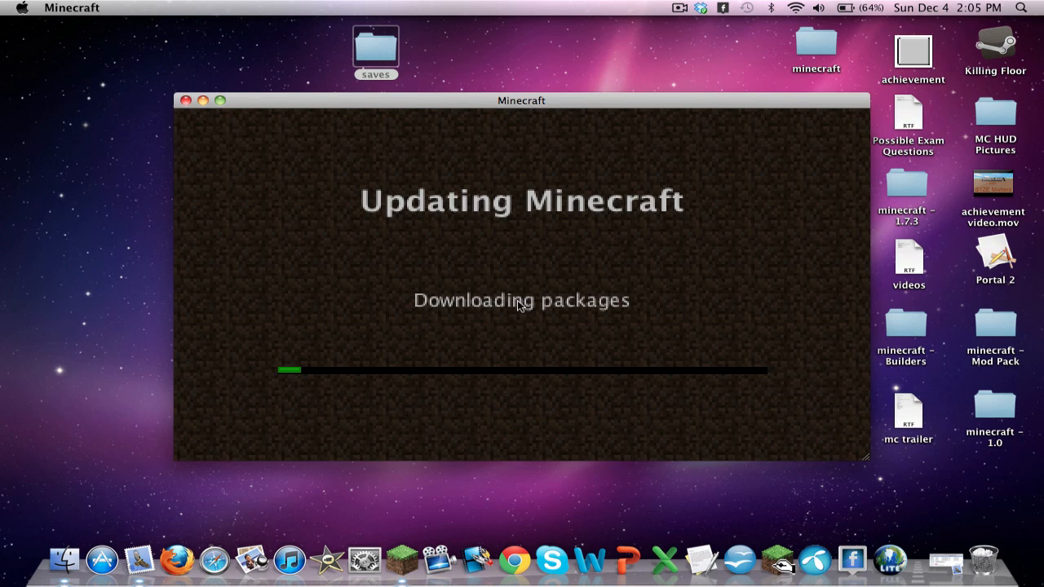
mouse_move(536, 326)
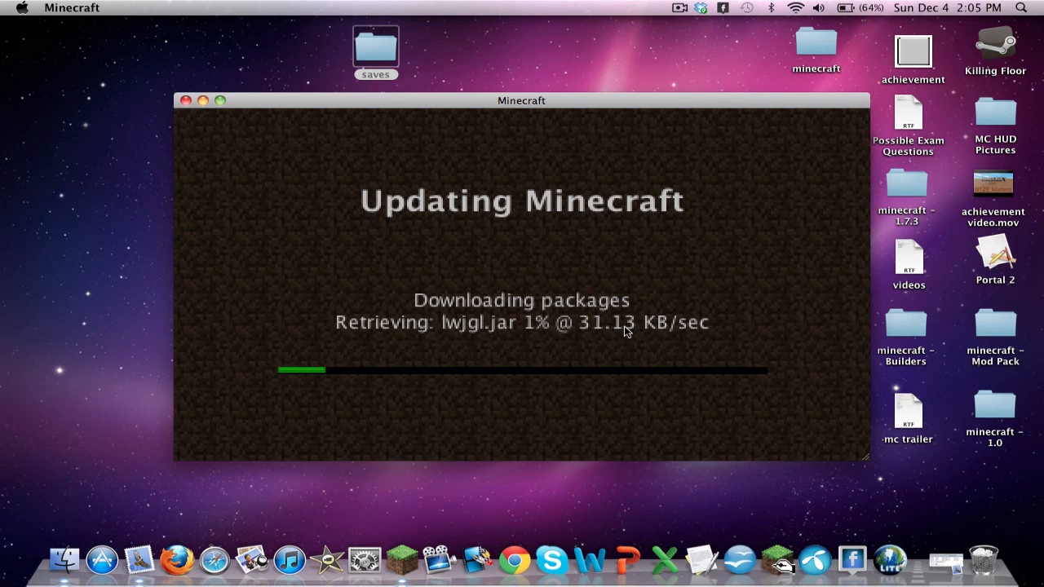
mouse_move(502, 104)
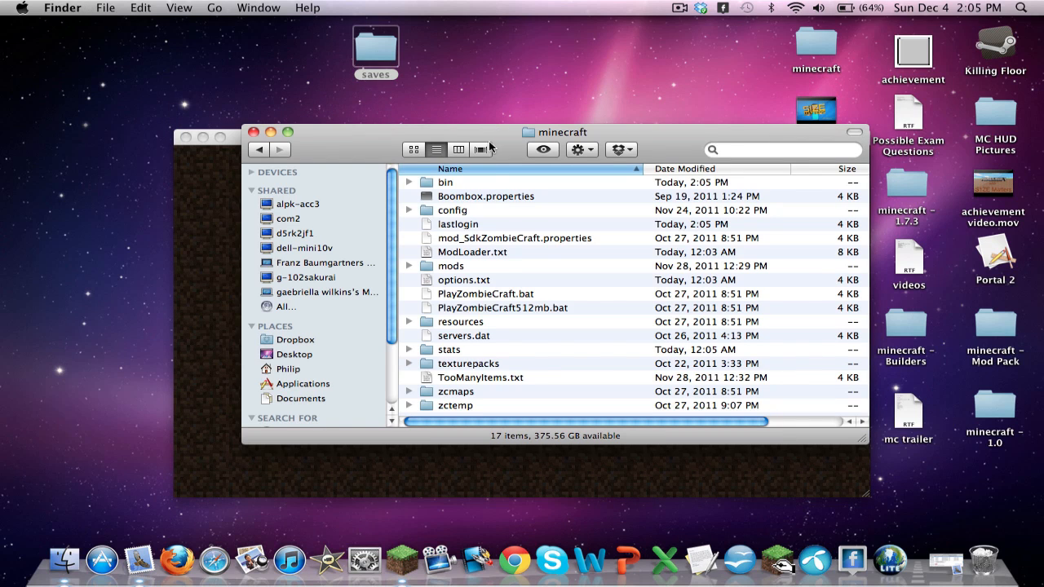
Step: Look inside the newly downloaded bin folder and return to the minecraft folder
double_click(445, 182)
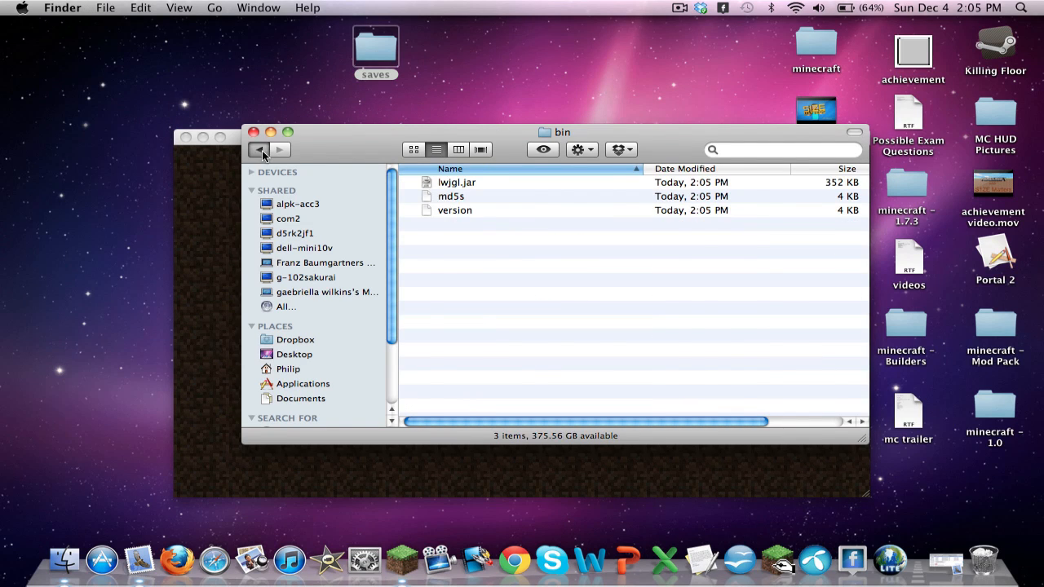
click(260, 150)
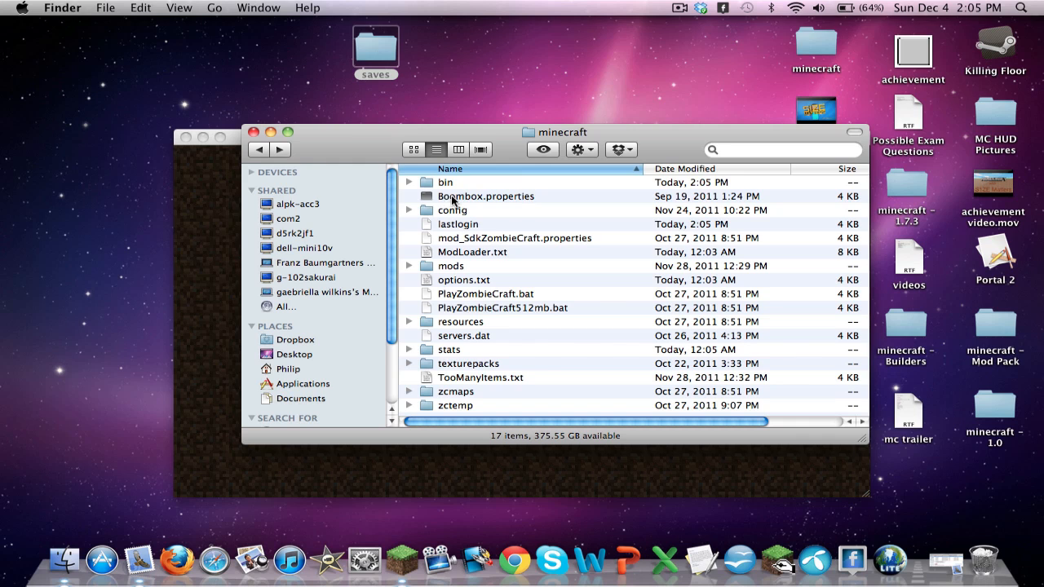
mouse_move(469, 192)
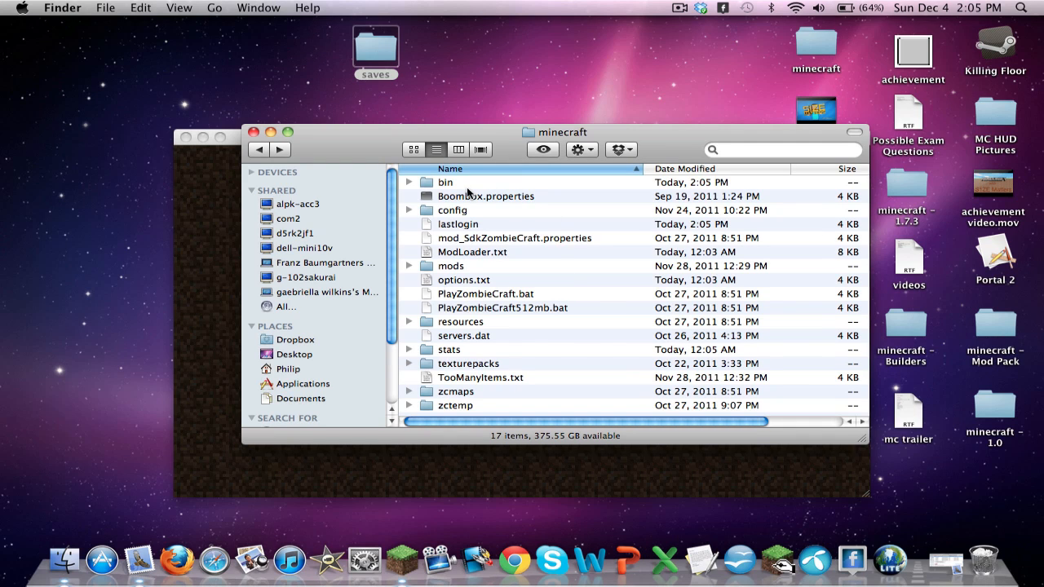
mouse_move(486, 272)
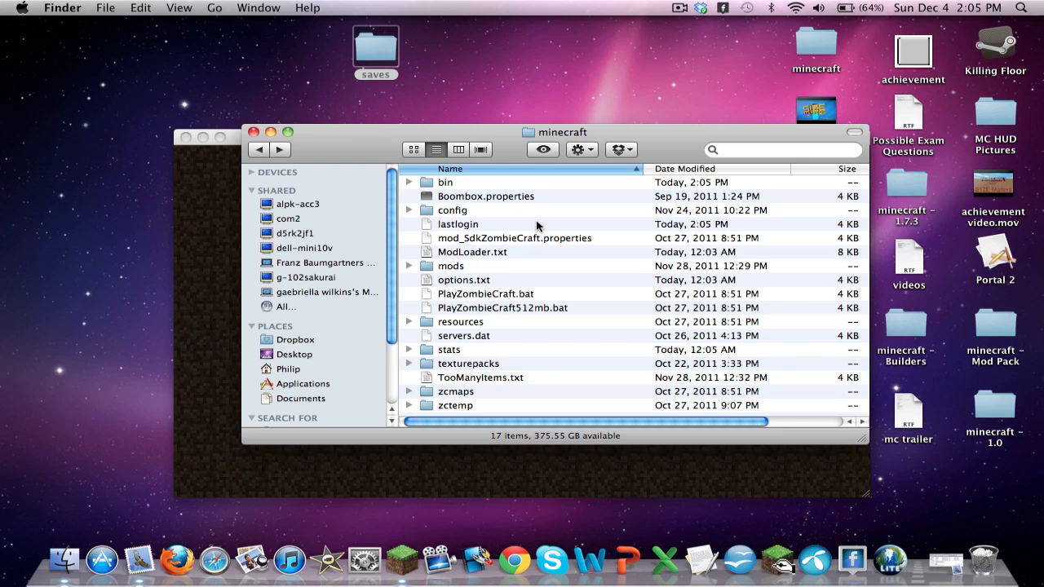
mouse_move(330, 310)
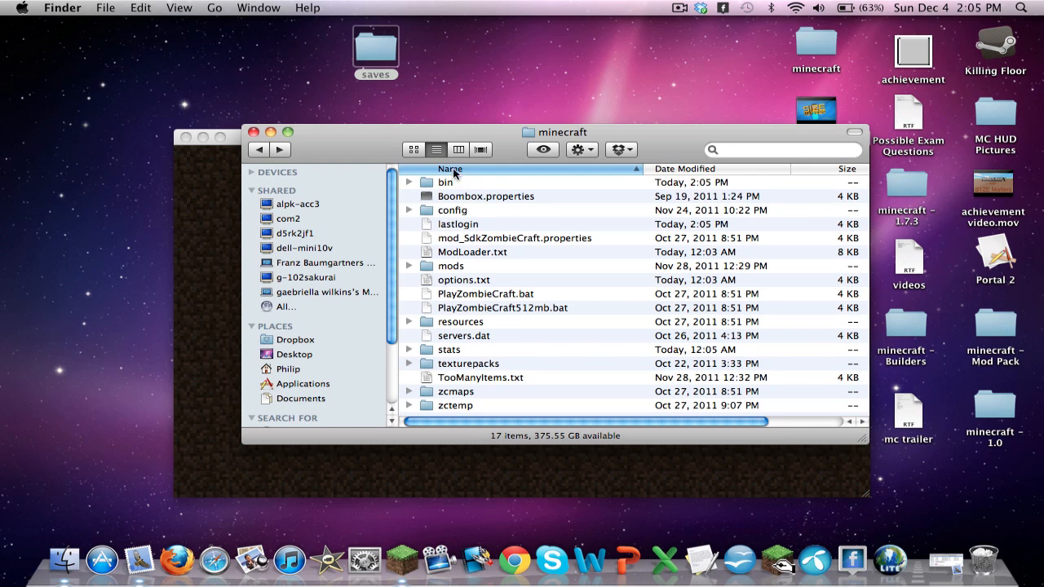
mouse_move(418, 131)
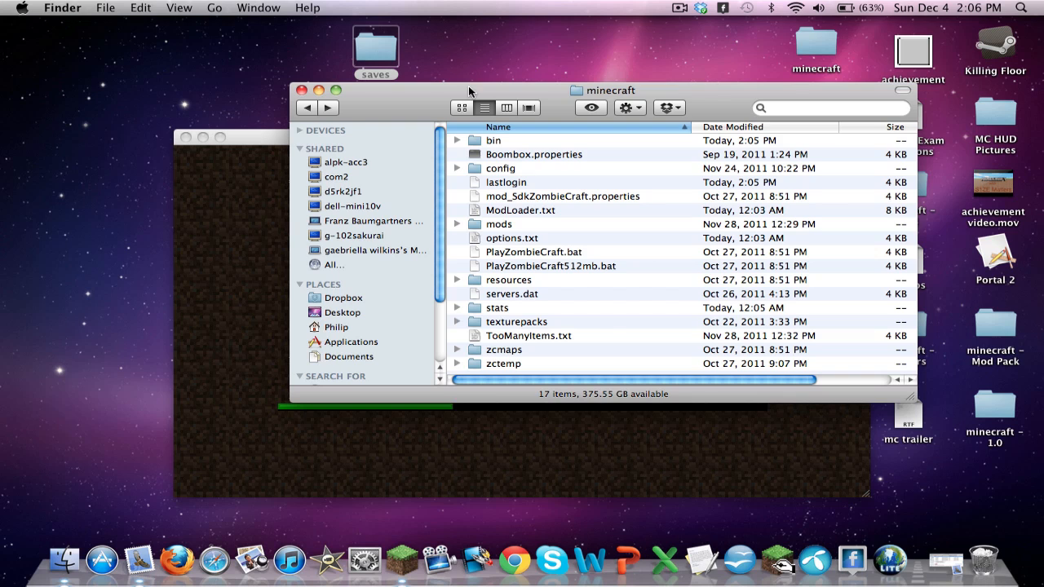
mouse_move(504, 167)
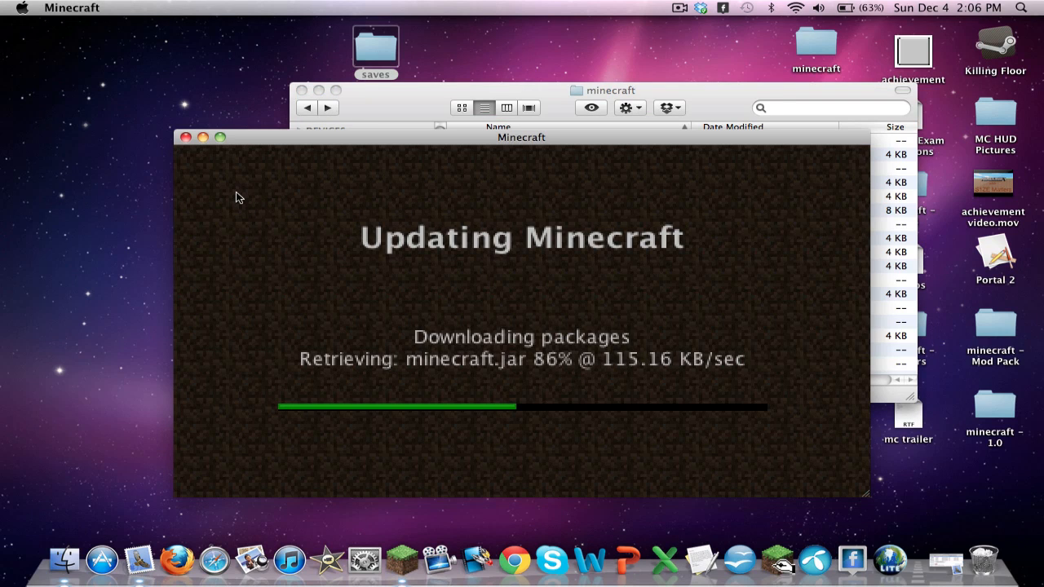
mouse_move(477, 78)
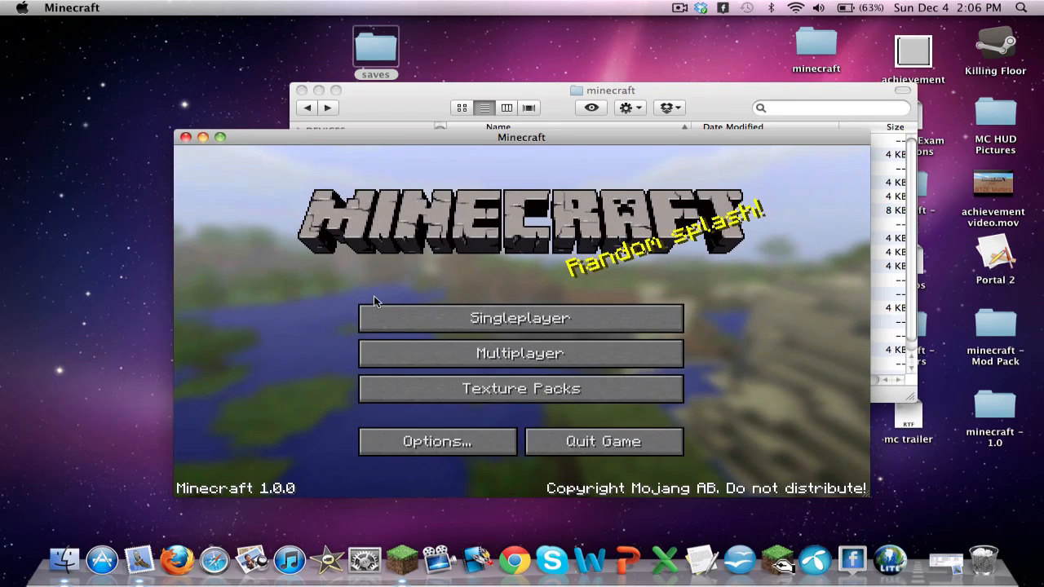
mouse_move(362, 162)
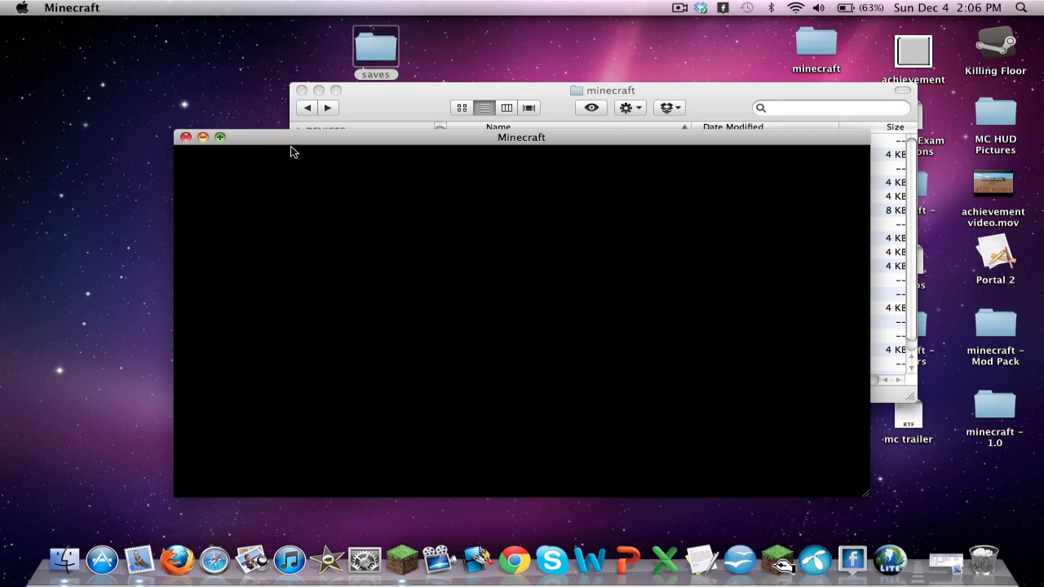
Step: Close the blank game window, enable Force update in the launcher options and log in
click(186, 137)
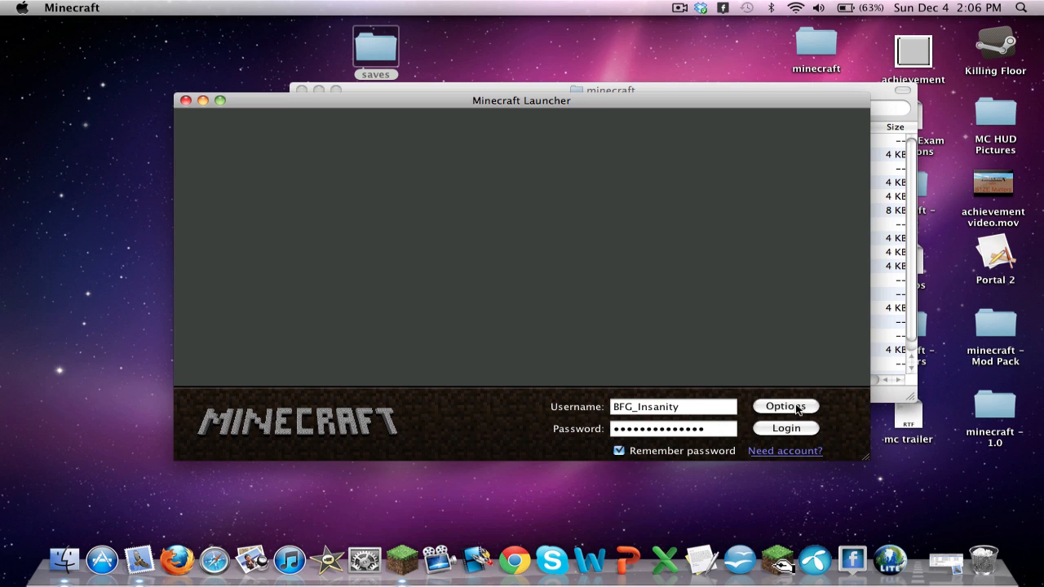
click(786, 406)
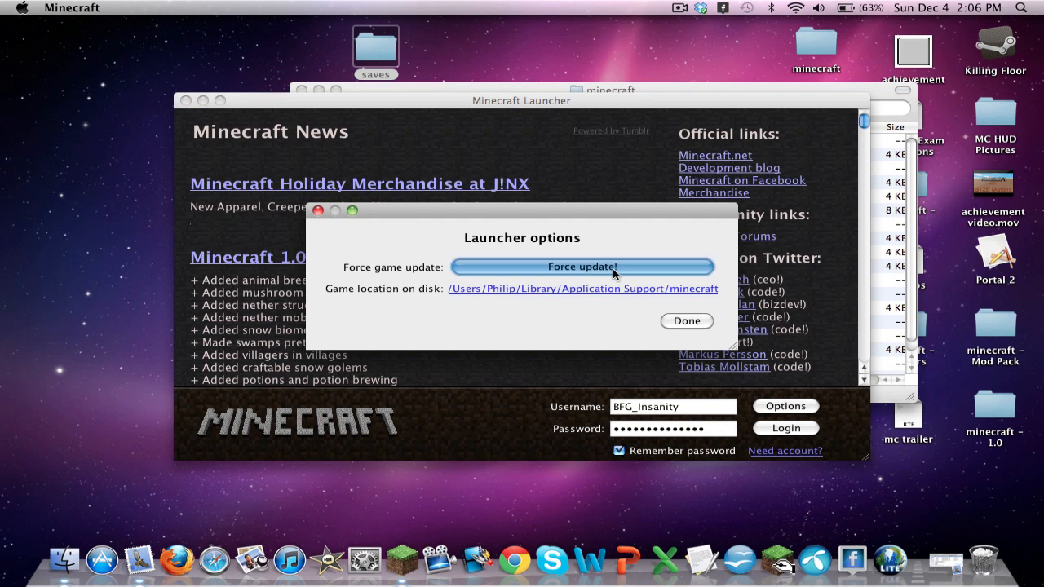
click(685, 320)
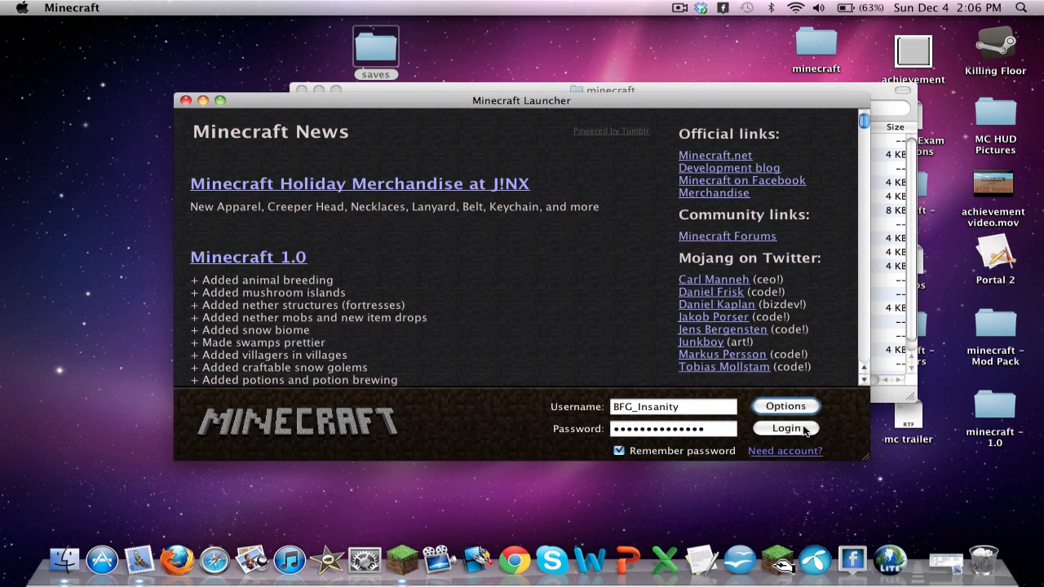
click(785, 427)
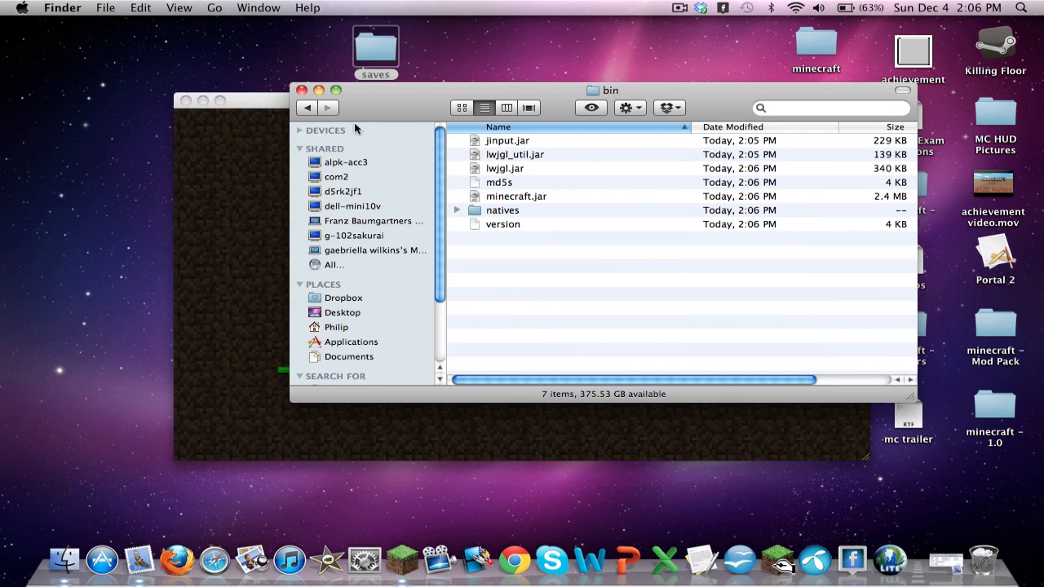
Step: Go up to Application Support and look inside the minecraft folder
click(306, 108)
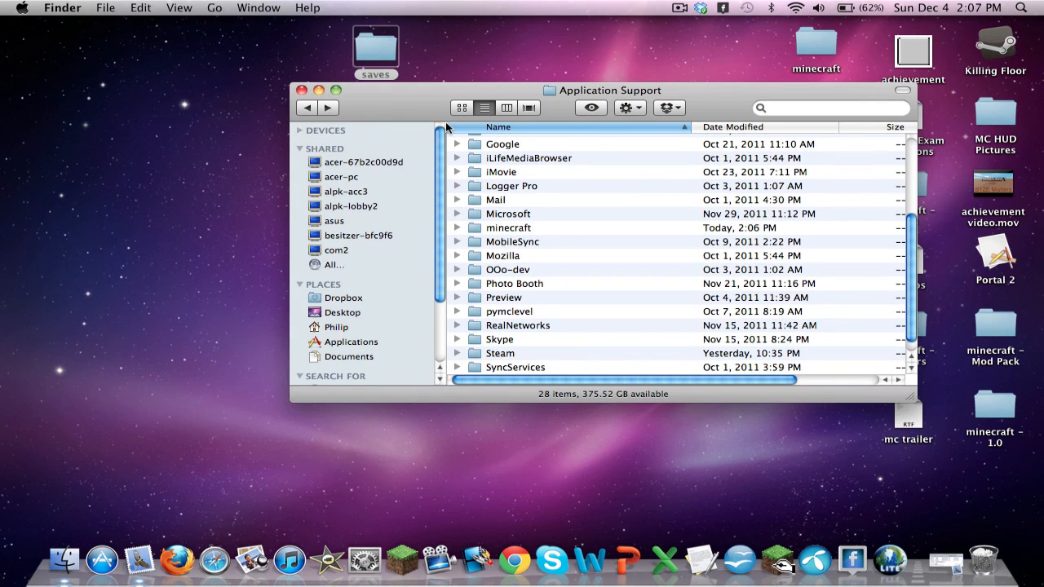
double_click(509, 228)
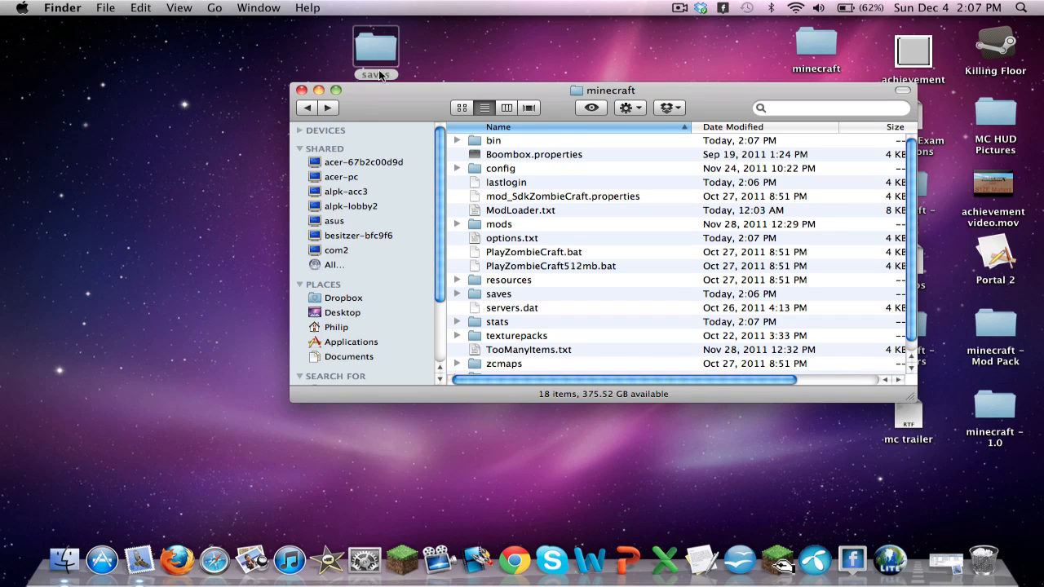
mouse_move(323, 90)
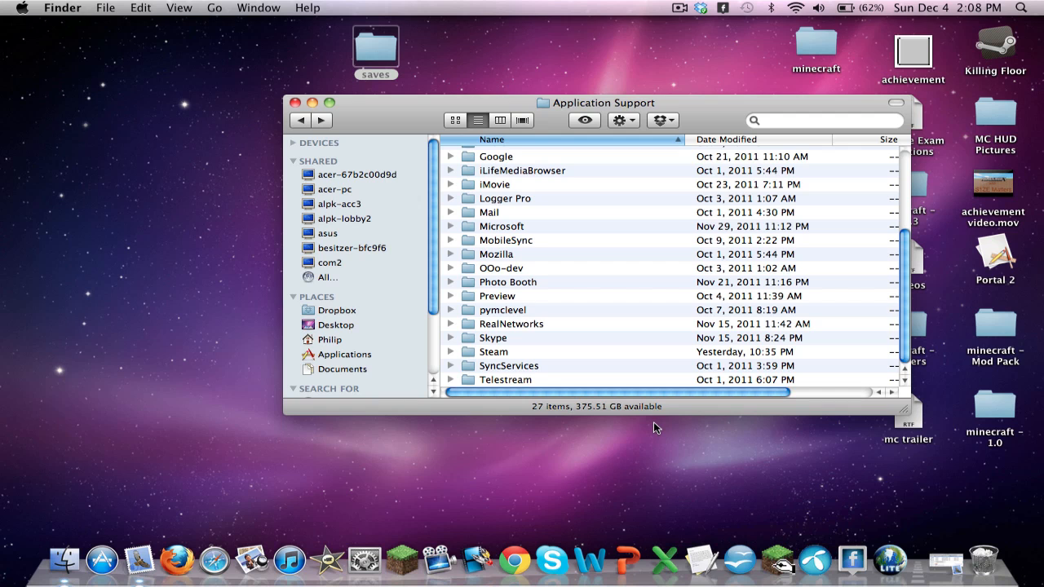
mouse_move(489, 421)
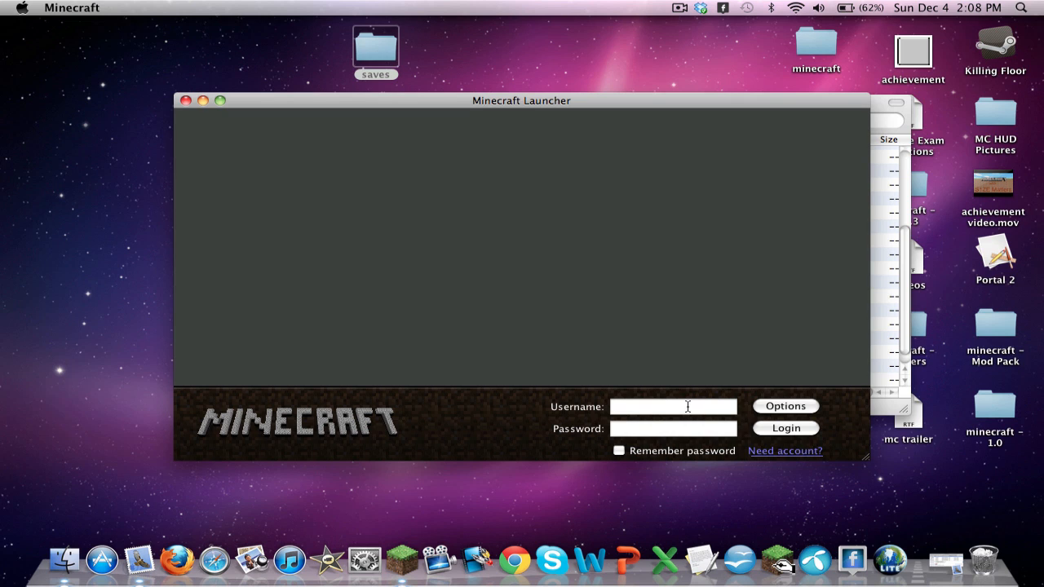
mouse_move(672, 411)
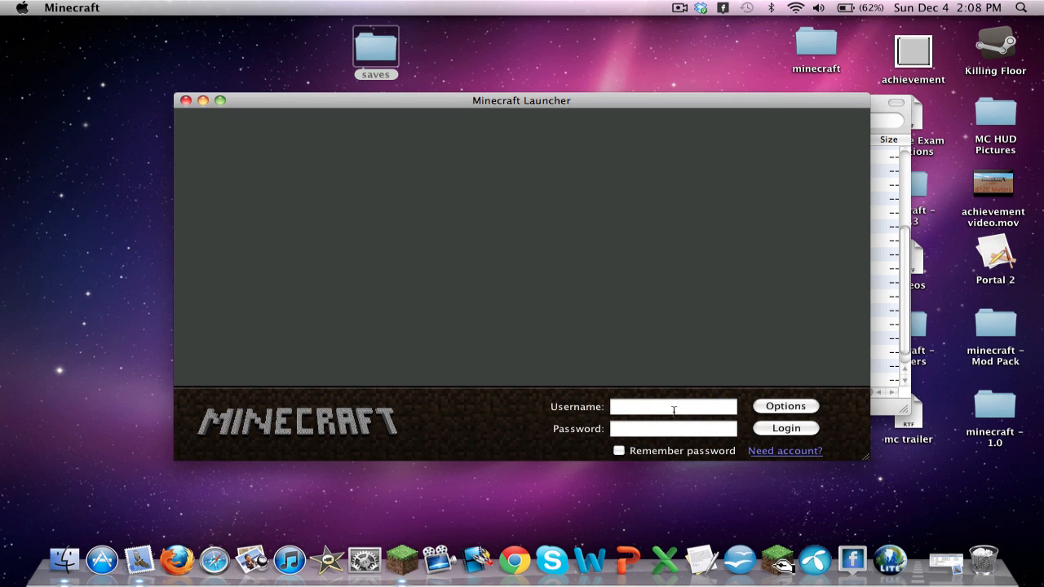
Step: Log in to the launcher as BFG_Insanity so it downloads a fresh copy
text(BFG)
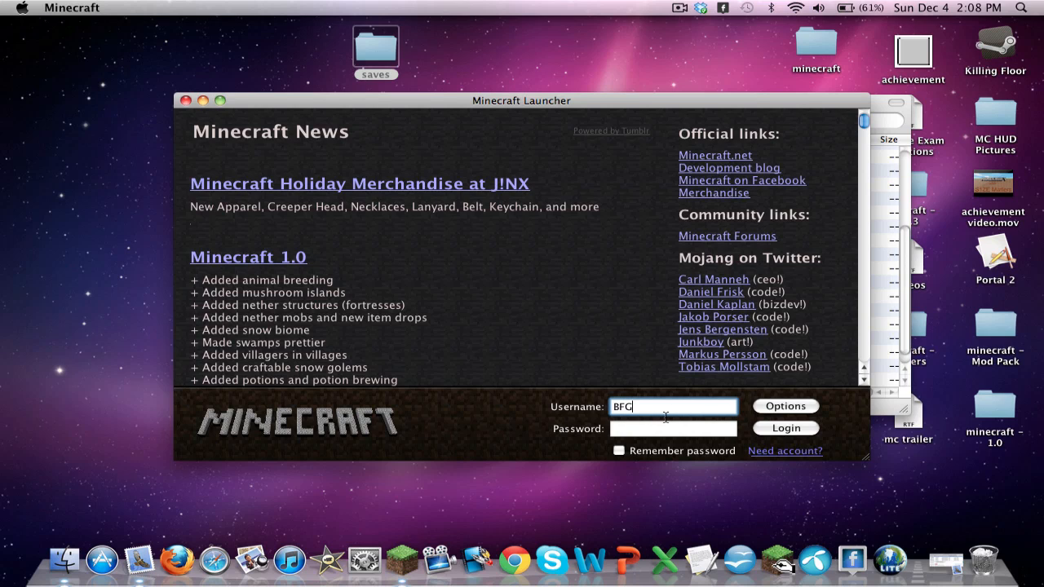
text(_Insanity)
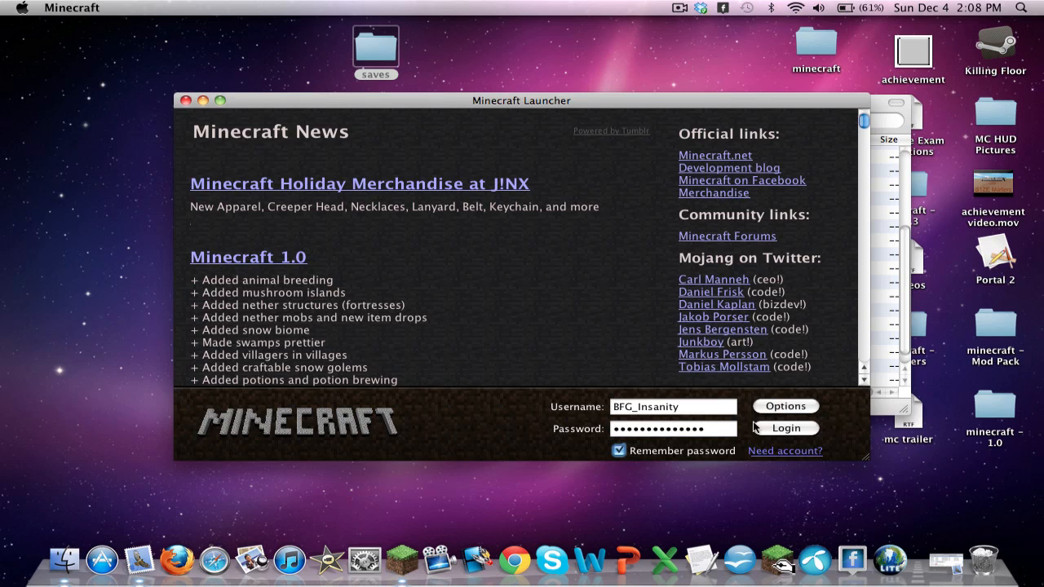
click(784, 427)
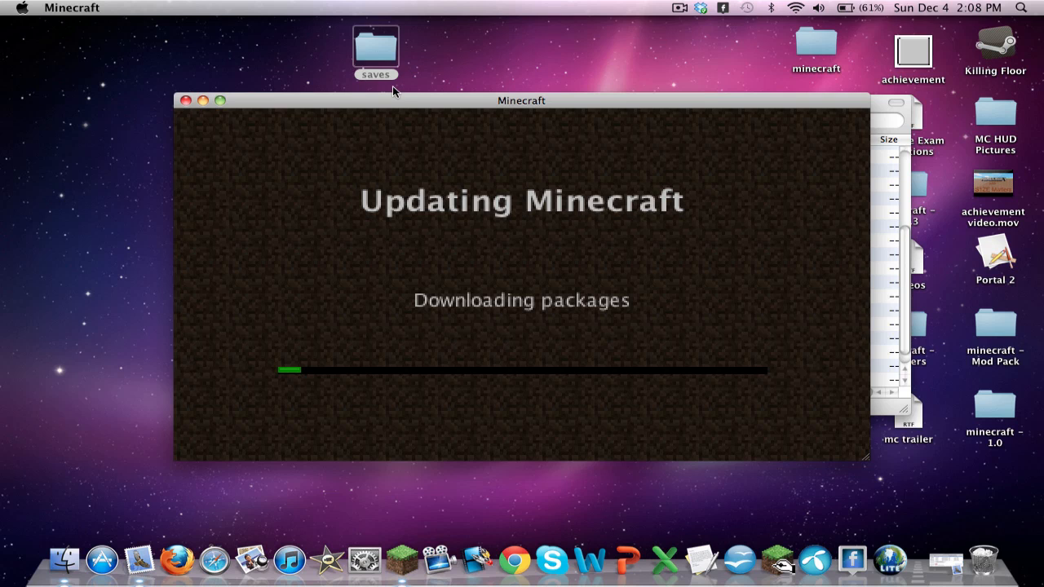
mouse_move(424, 297)
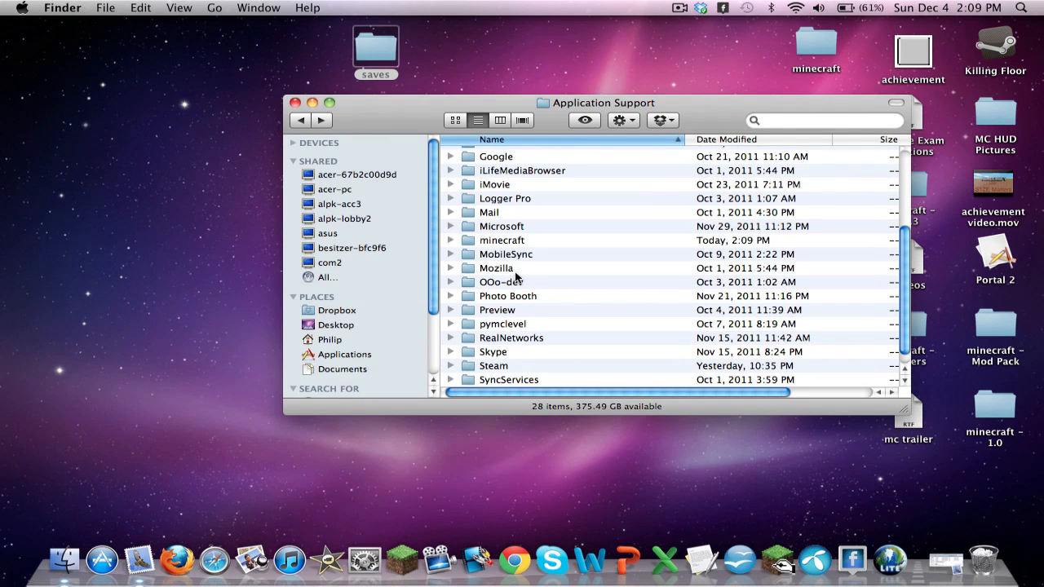
Step: Drop the desktop saves folder into the new minecraft folder, choosing Replace
double_click(502, 239)
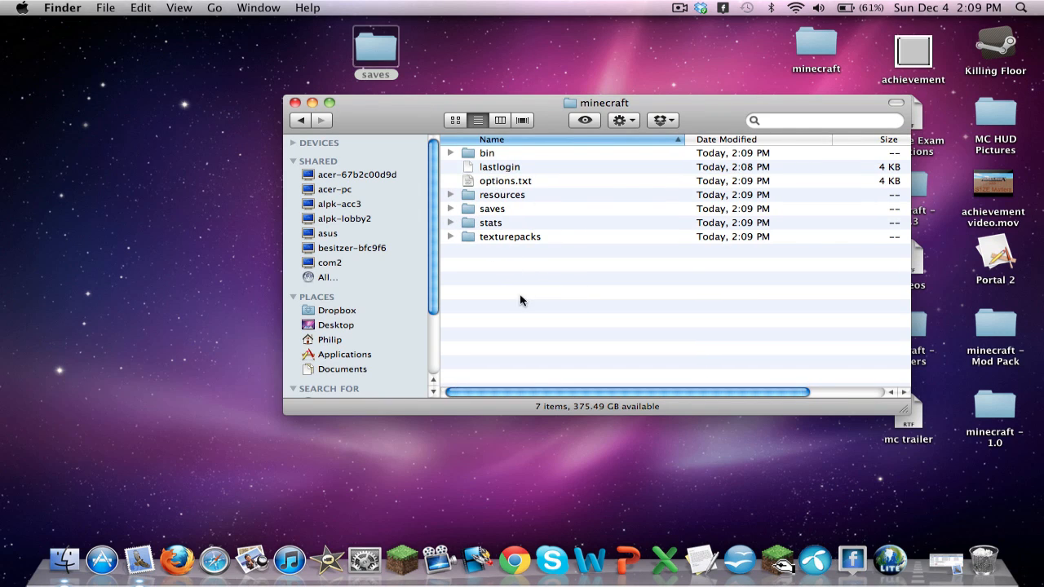
mouse_move(555, 216)
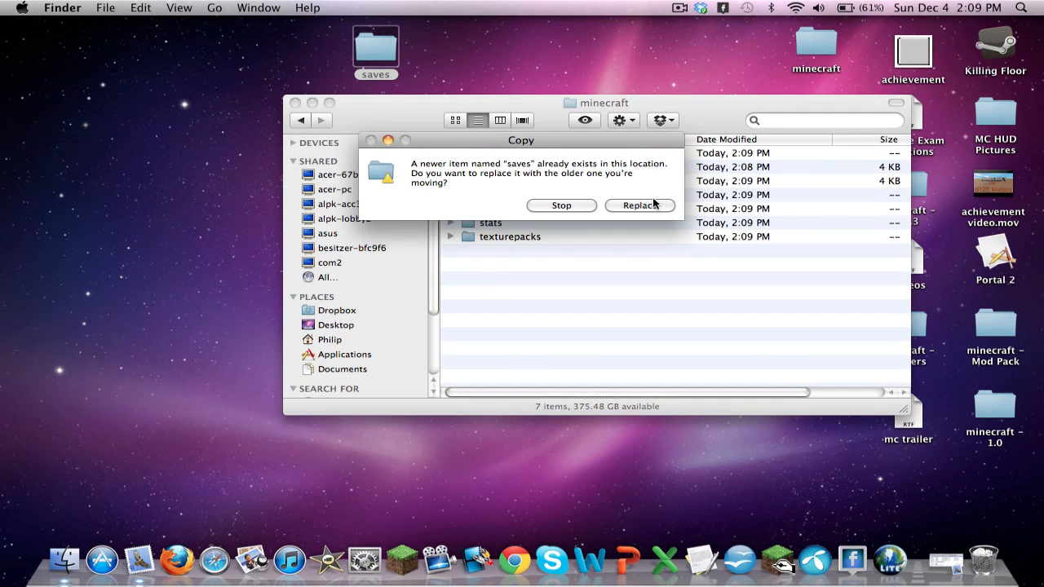
click(639, 206)
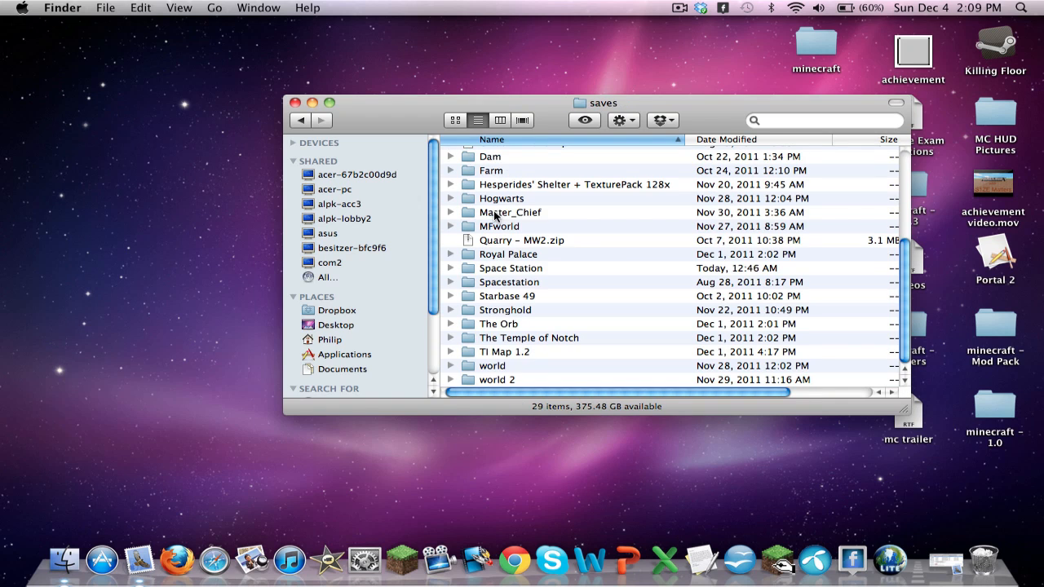
click(300, 121)
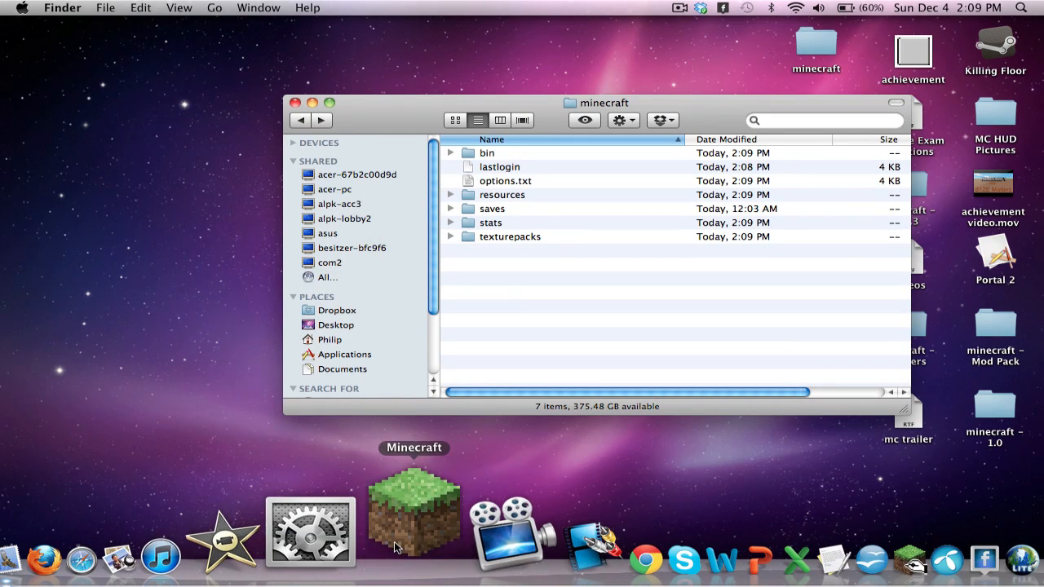
Step: Launch Minecraft, log in and go into Singleplayer to check the worlds
click(414, 509)
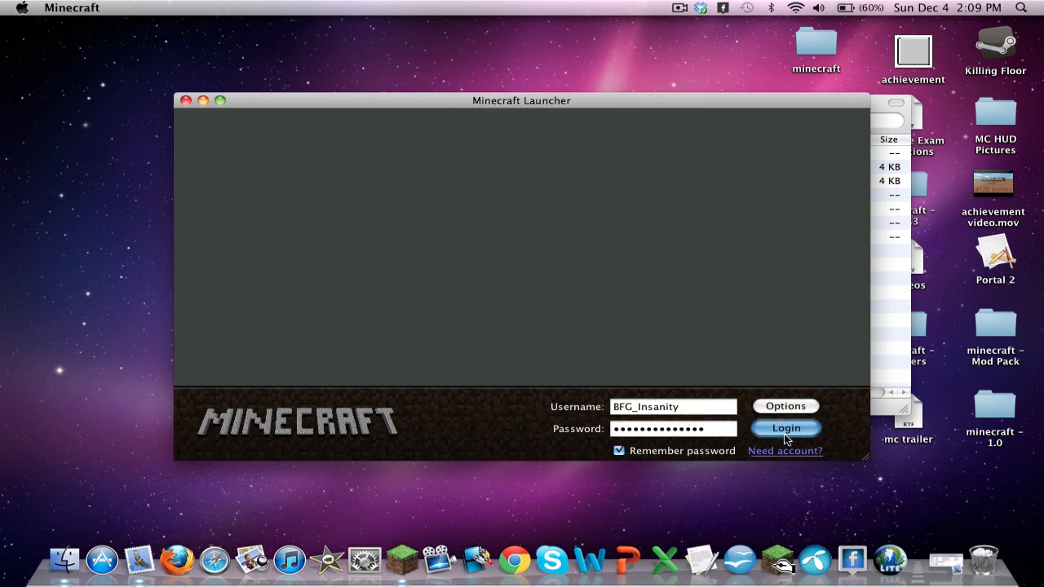
click(784, 427)
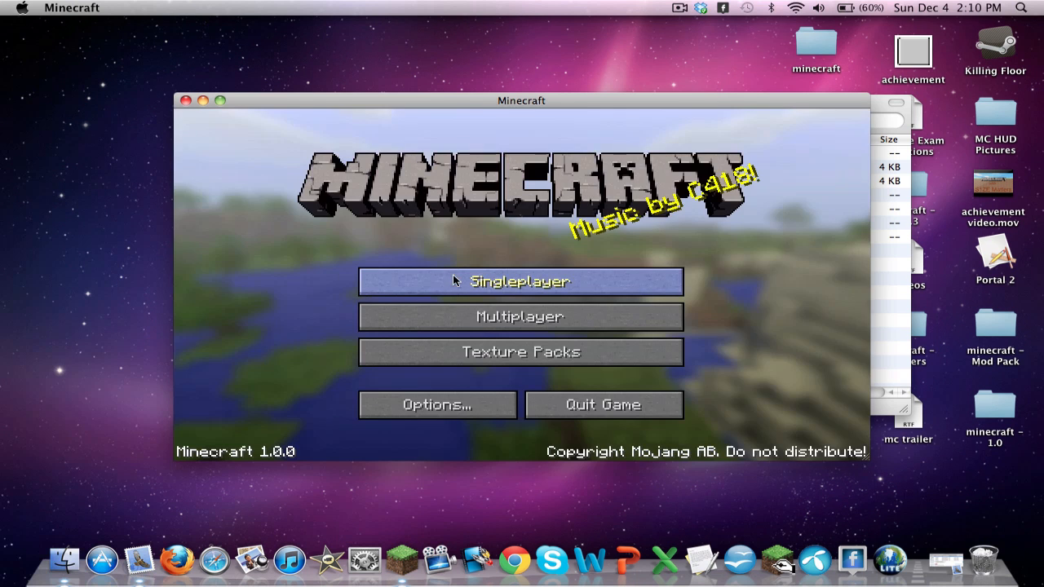
click(519, 281)
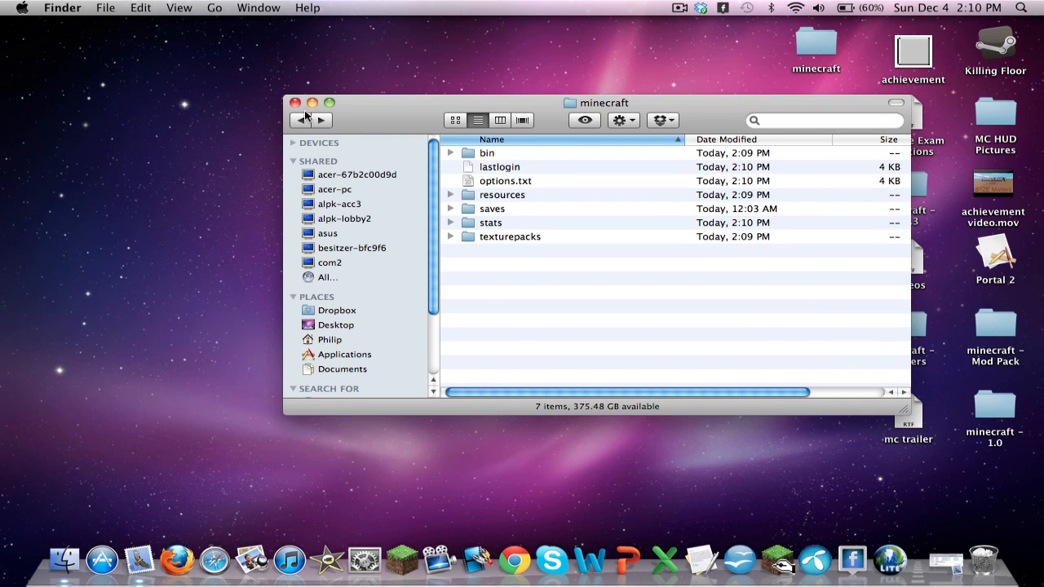
Step: Select the bin folder, then close the minecraft Finder window
click(300, 121)
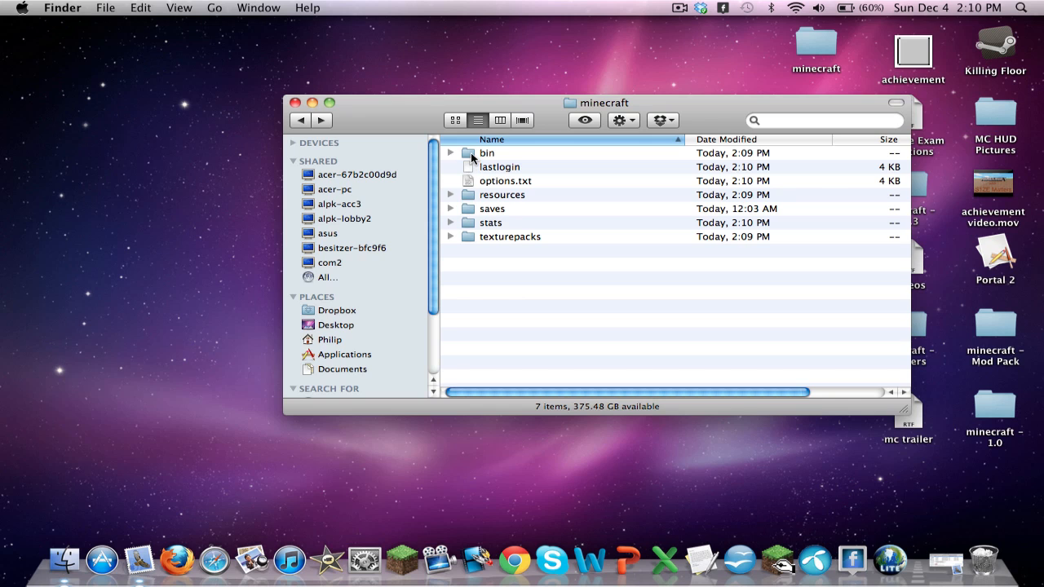
click(486, 153)
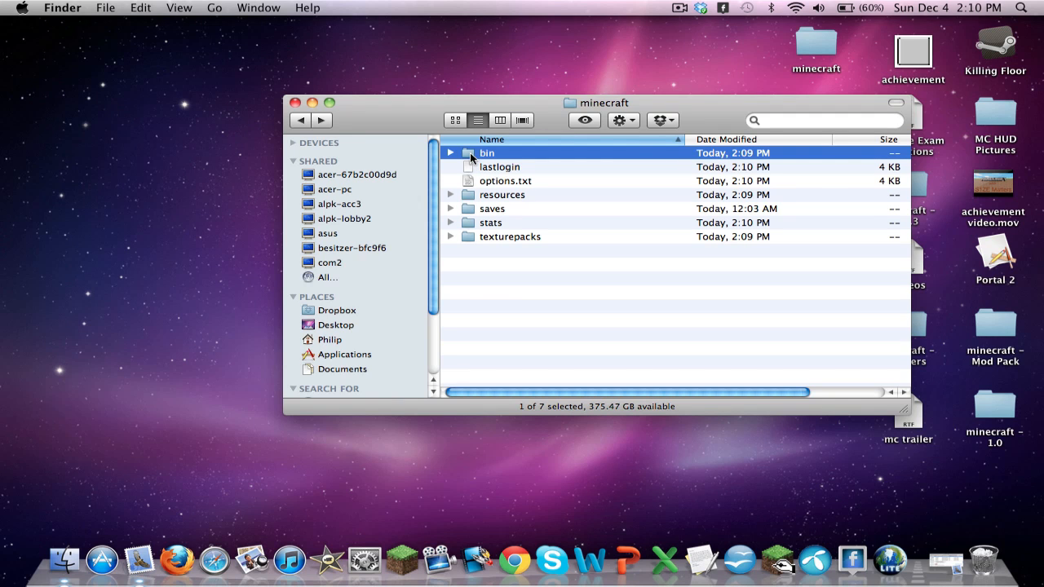
mouse_move(563, 157)
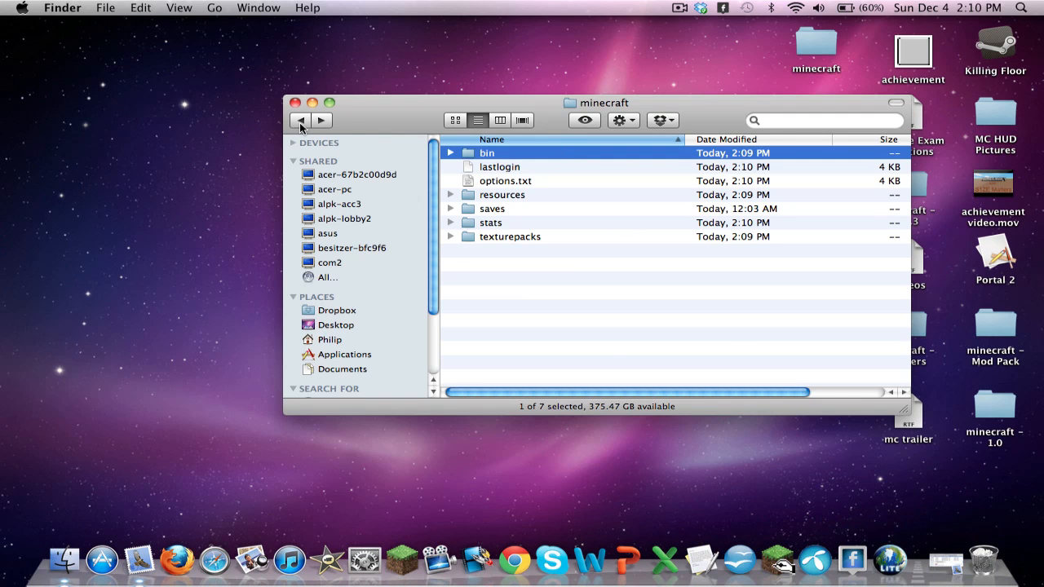
mouse_move(300, 121)
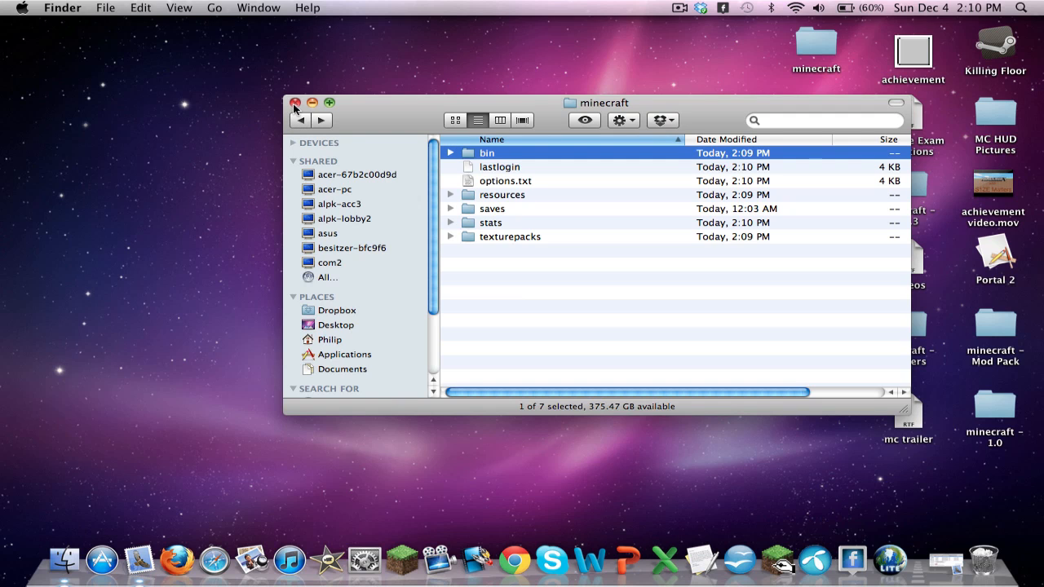
click(295, 101)
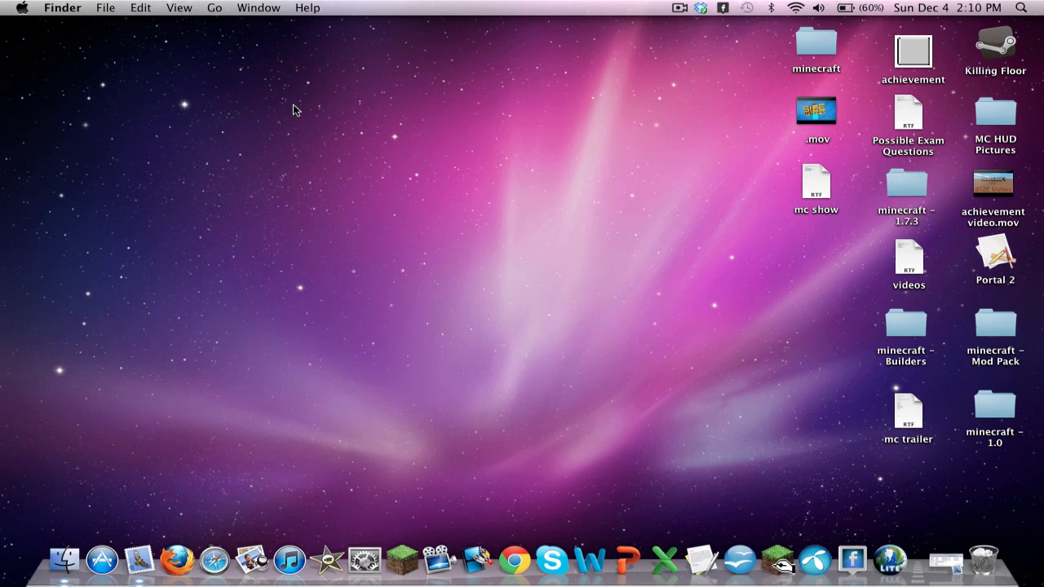
mouse_move(212, 135)
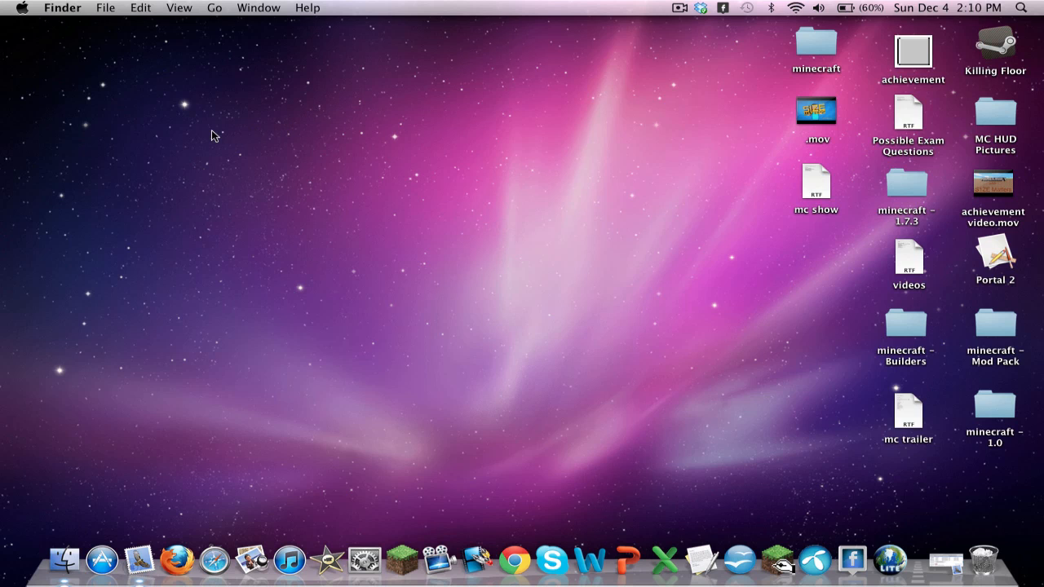
mouse_move(225, 142)
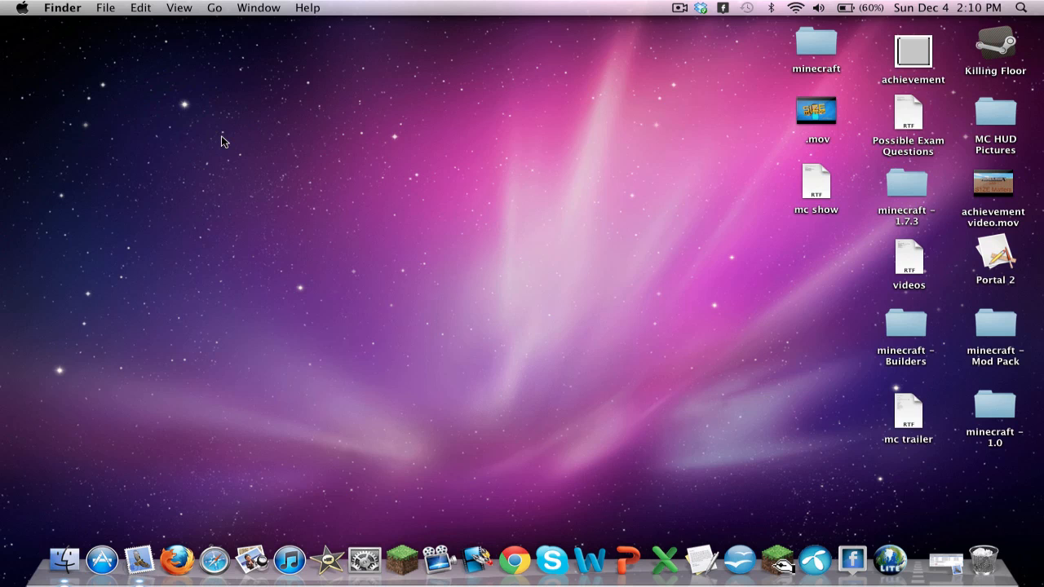
mouse_move(156, 383)
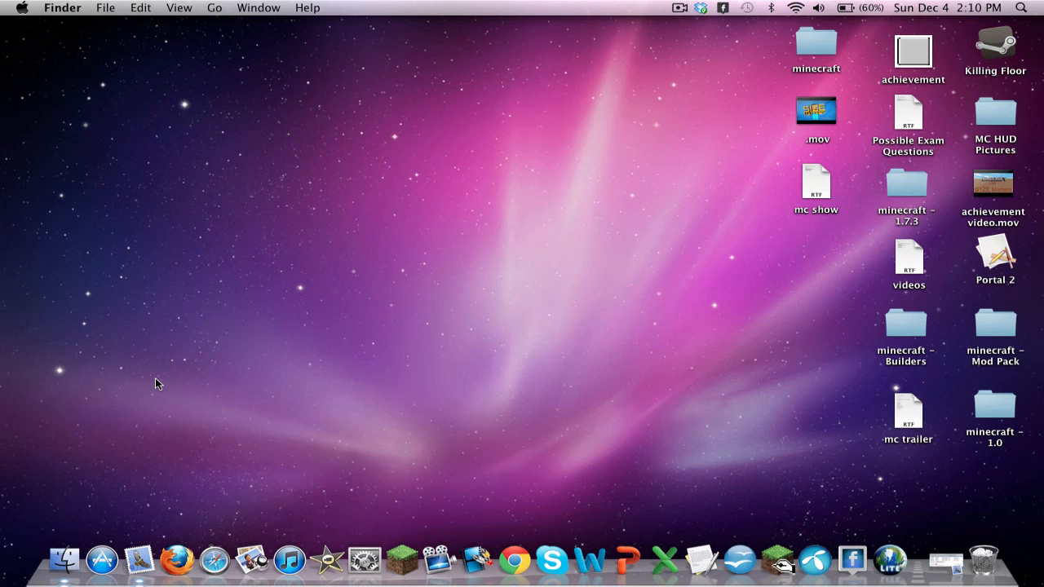